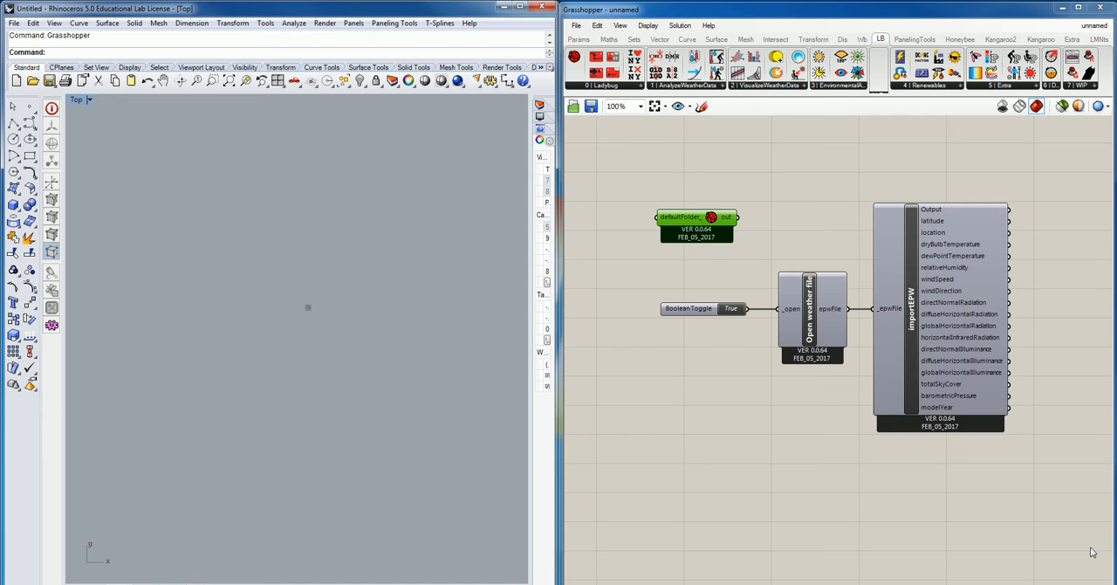
pyautogui.moveTo(990, 495)
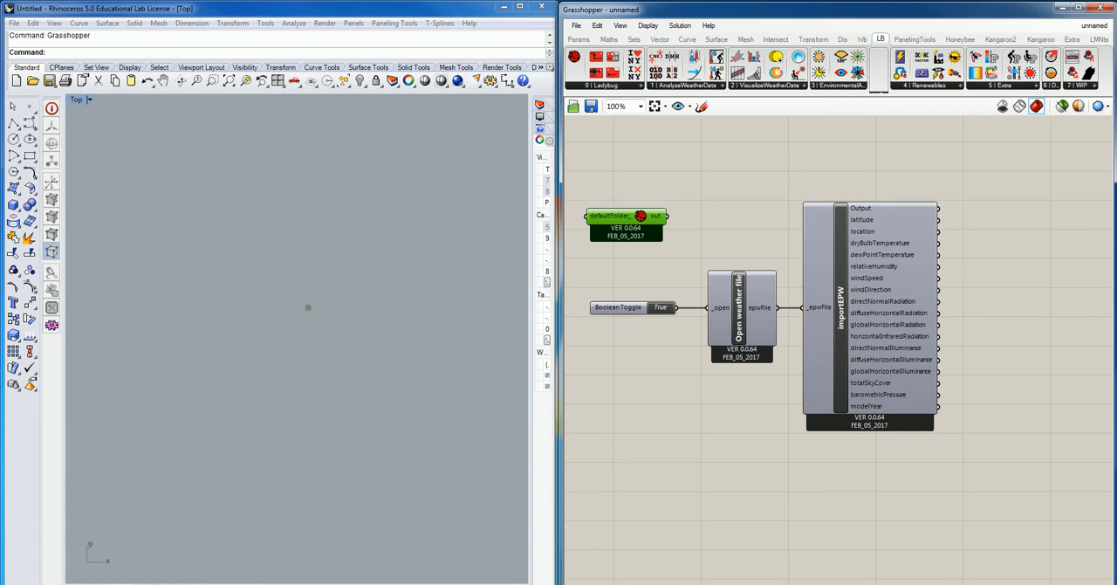
pyautogui.moveTo(1028, 172)
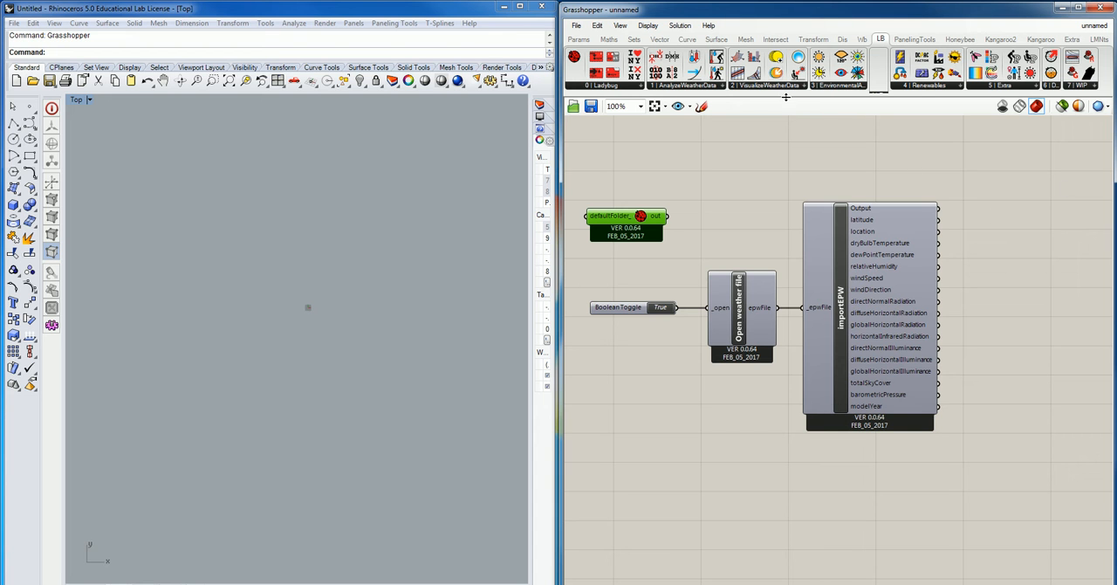
# Step: Pick Ladybug_SunPath from the VisualizeWeatherData list and place it beside importEPW
pyautogui.click(766, 84)
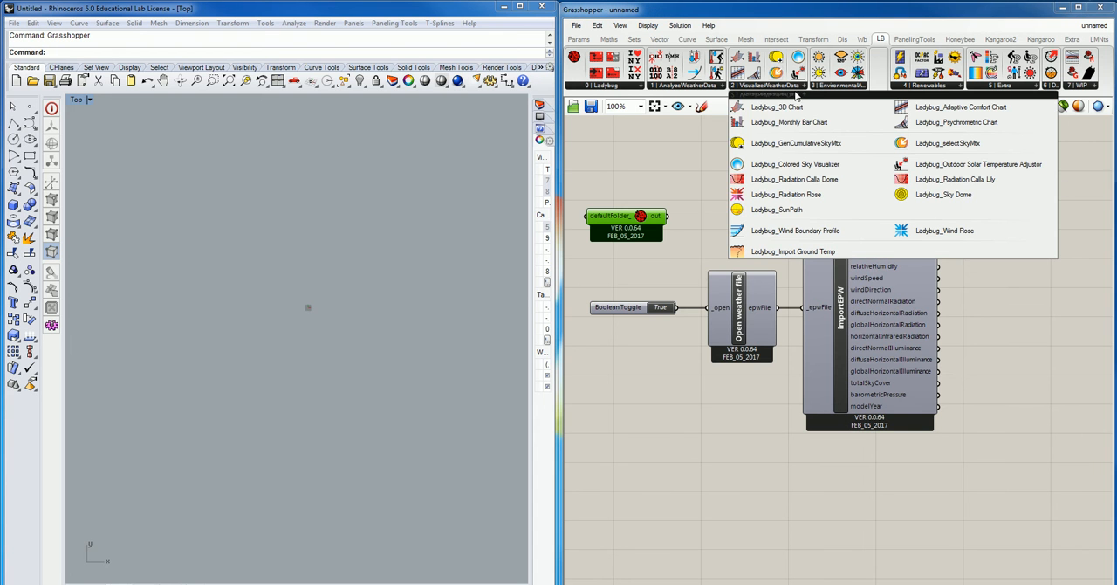
pyautogui.moveTo(775, 210)
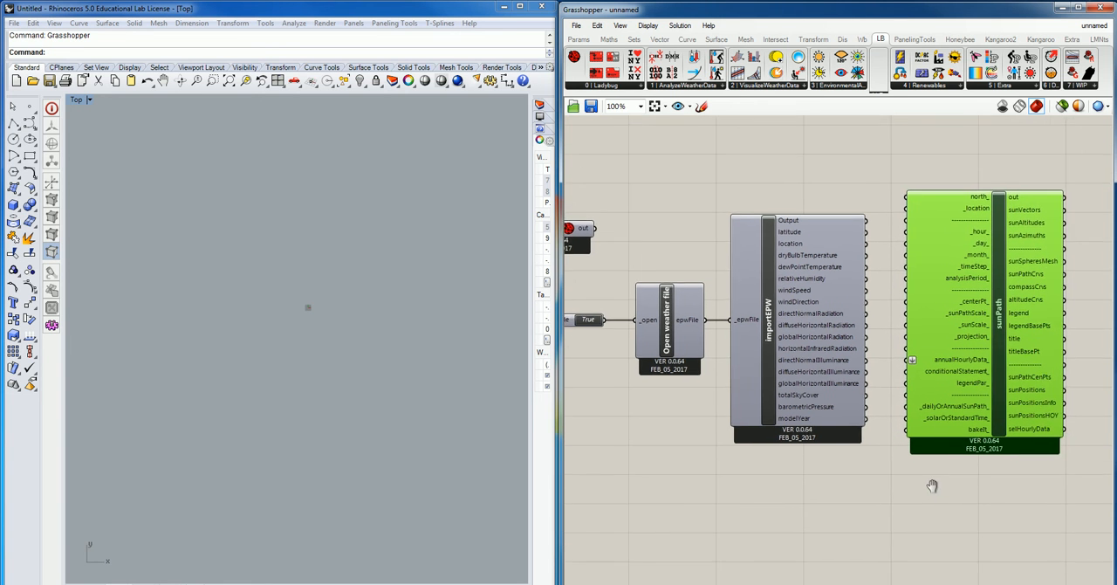
pyautogui.scroll(-3)
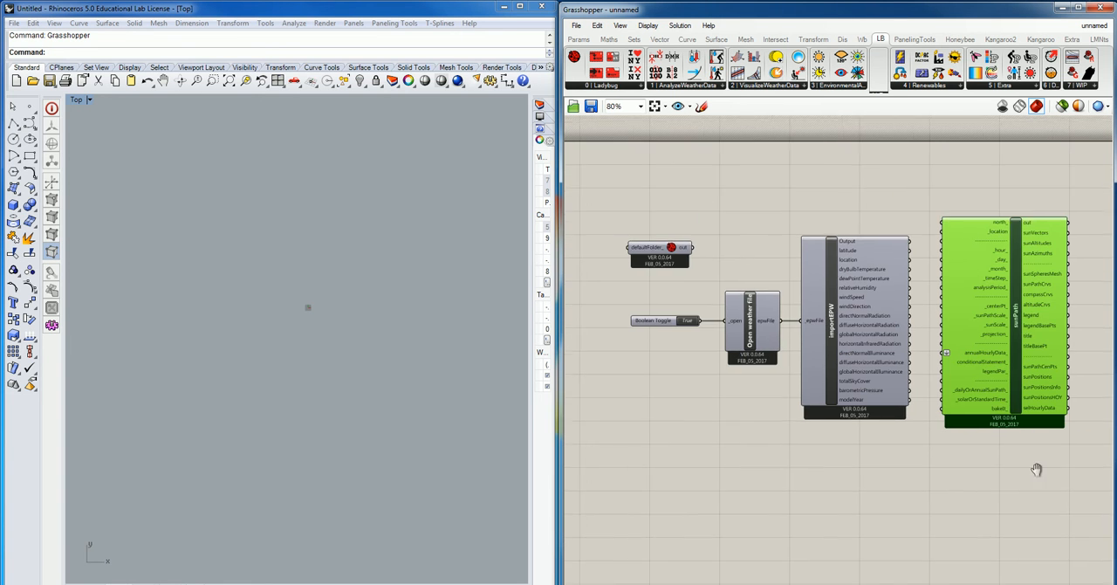
pyautogui.moveTo(1057, 464)
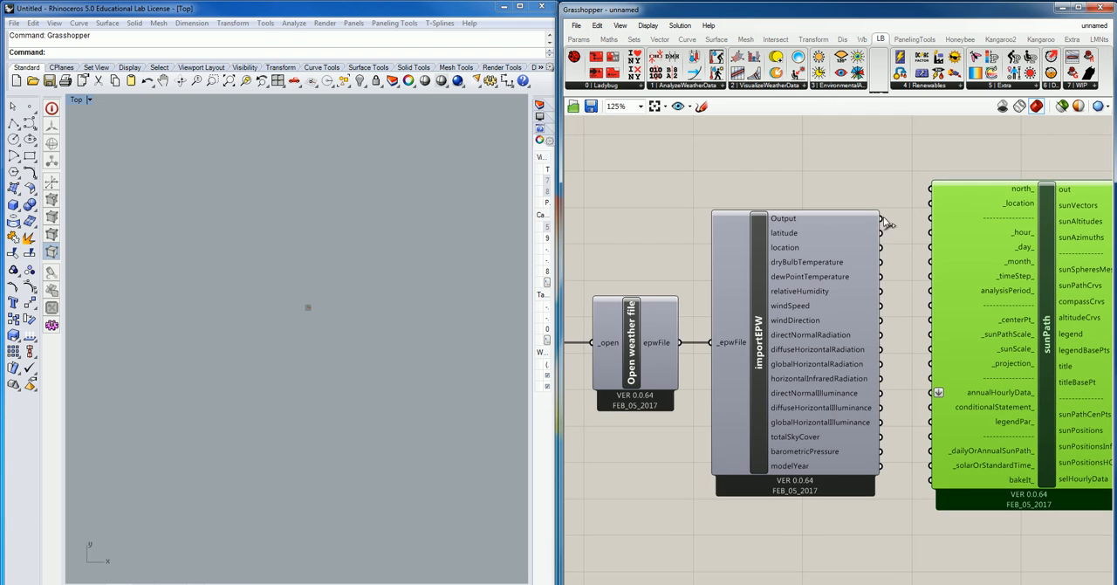
pyautogui.moveTo(1048, 384)
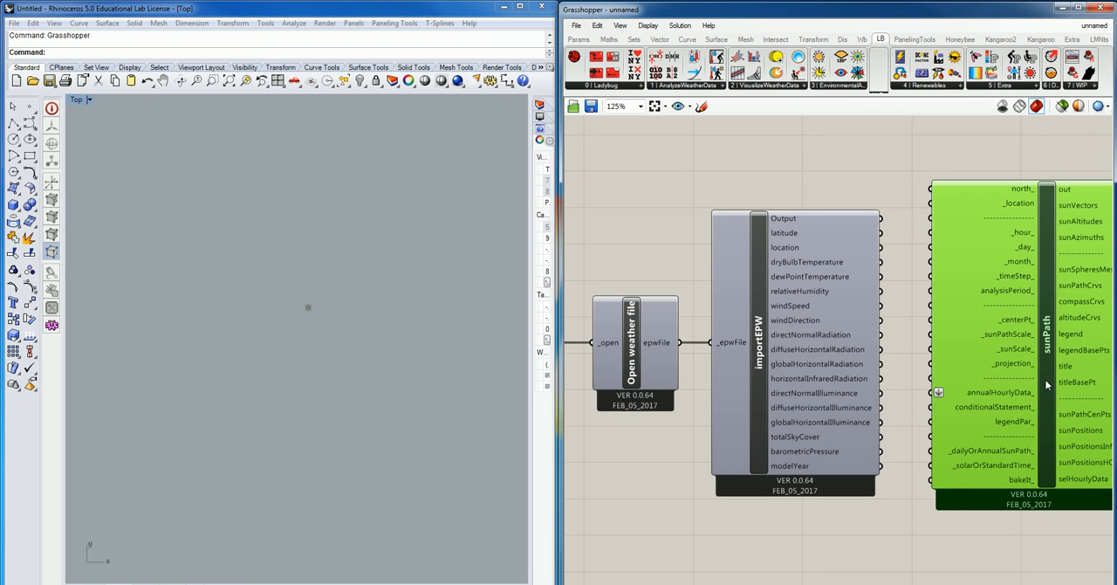
pyautogui.moveTo(801, 254)
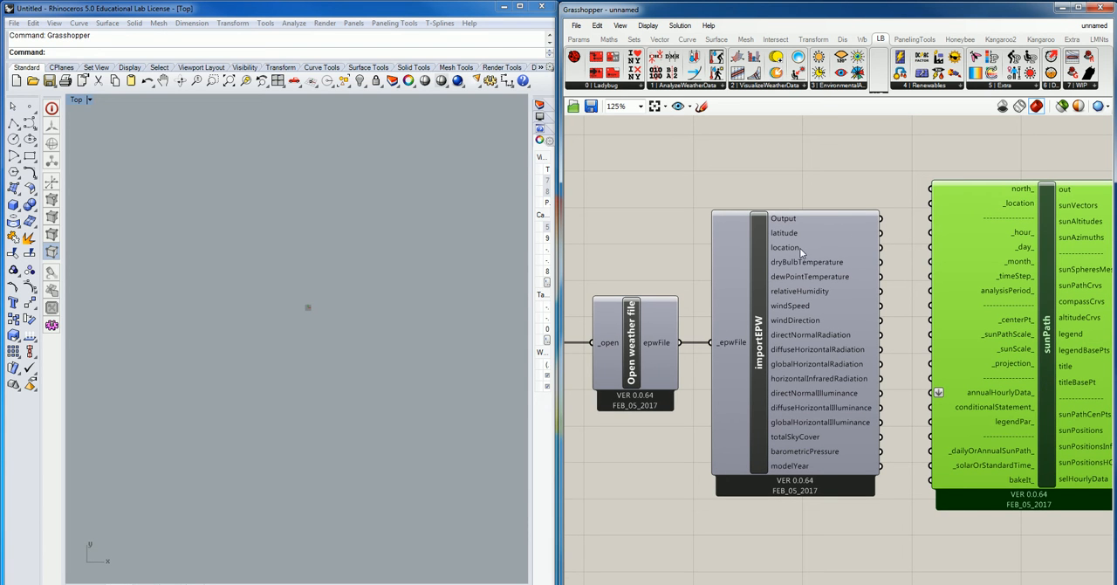
pyautogui.moveTo(887, 255)
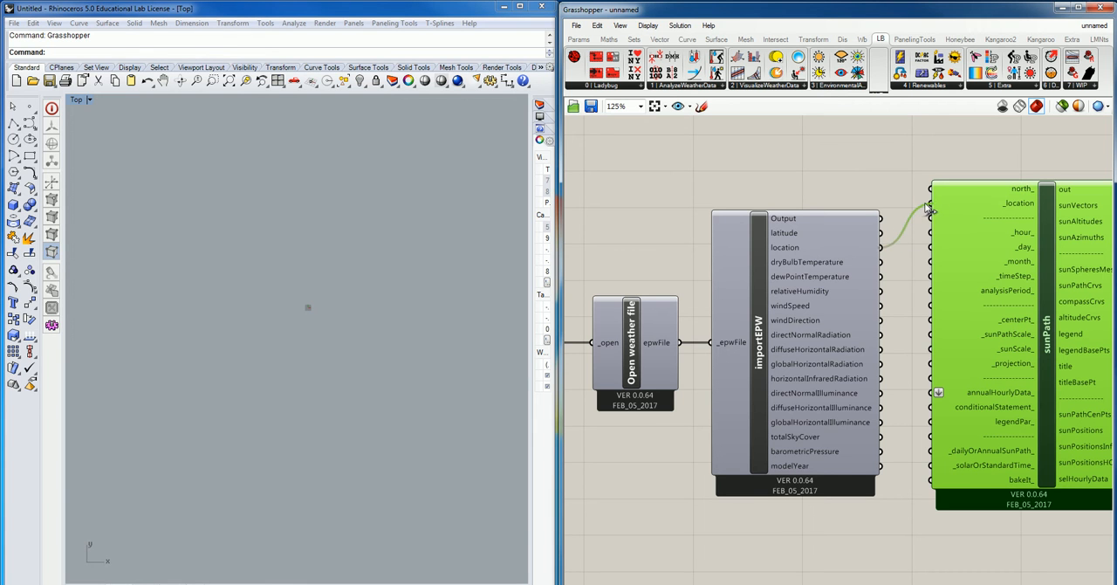
# Step: Wire the importEPW location output into the SunPath _location input so the dome previews in Rhino
pyautogui.click(929, 210)
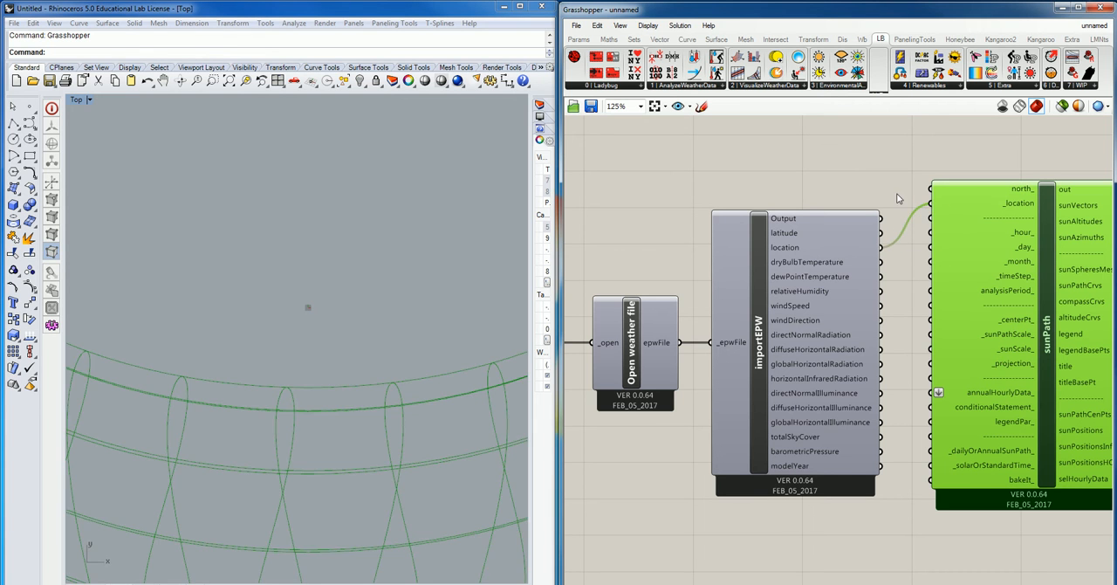
pyautogui.moveTo(772, 249)
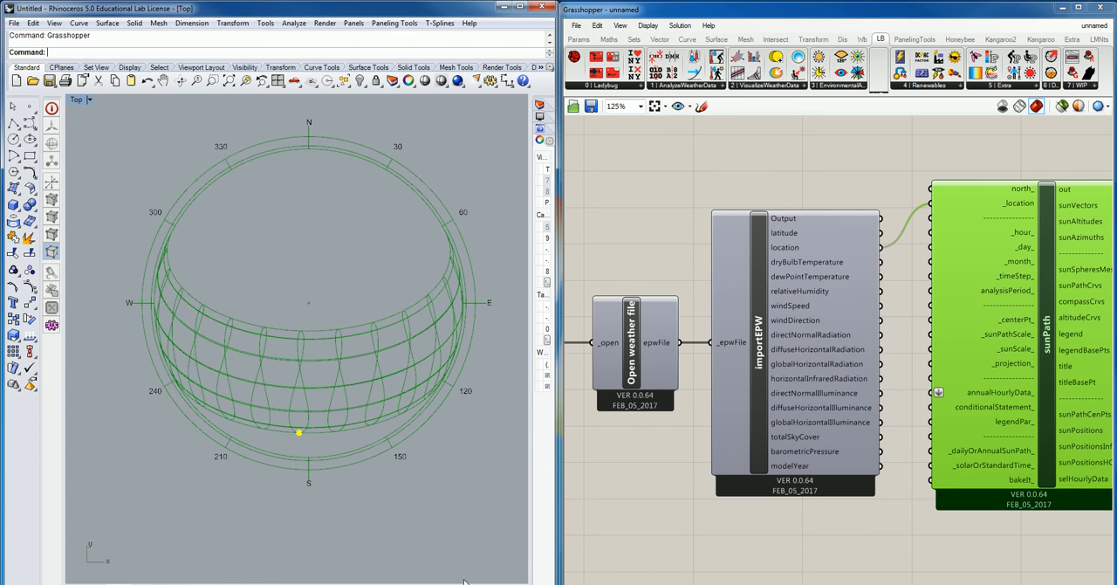
pyautogui.moveTo(413, 554)
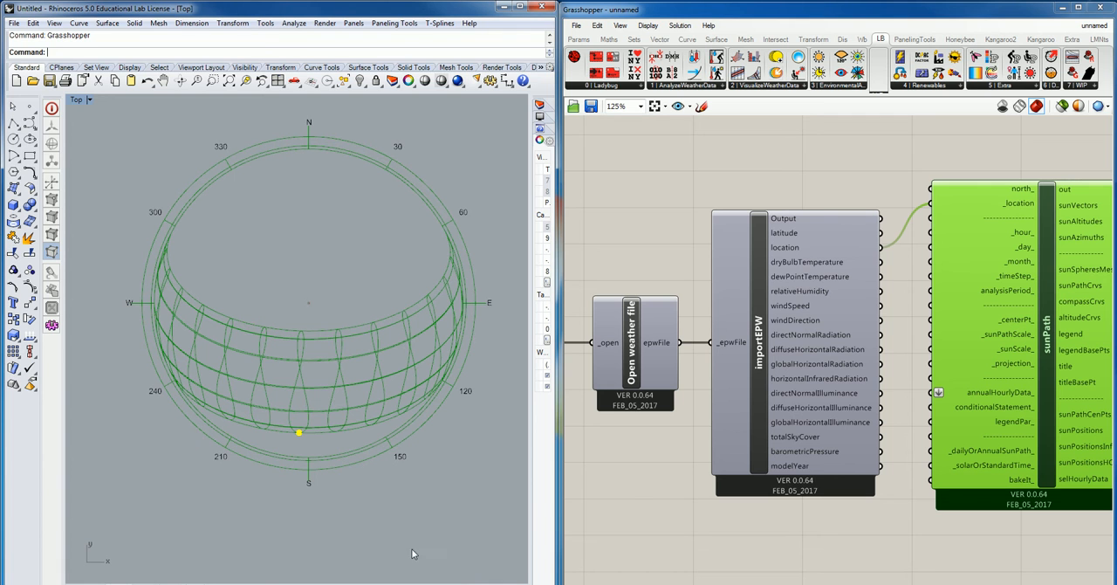
pyautogui.moveTo(661, 506)
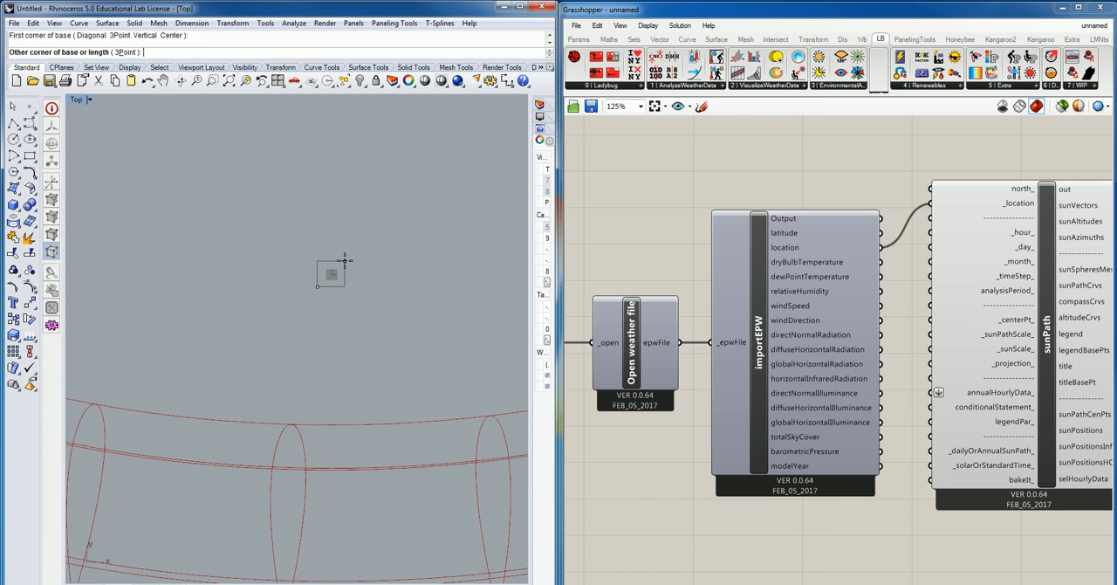
pyautogui.write('@30')
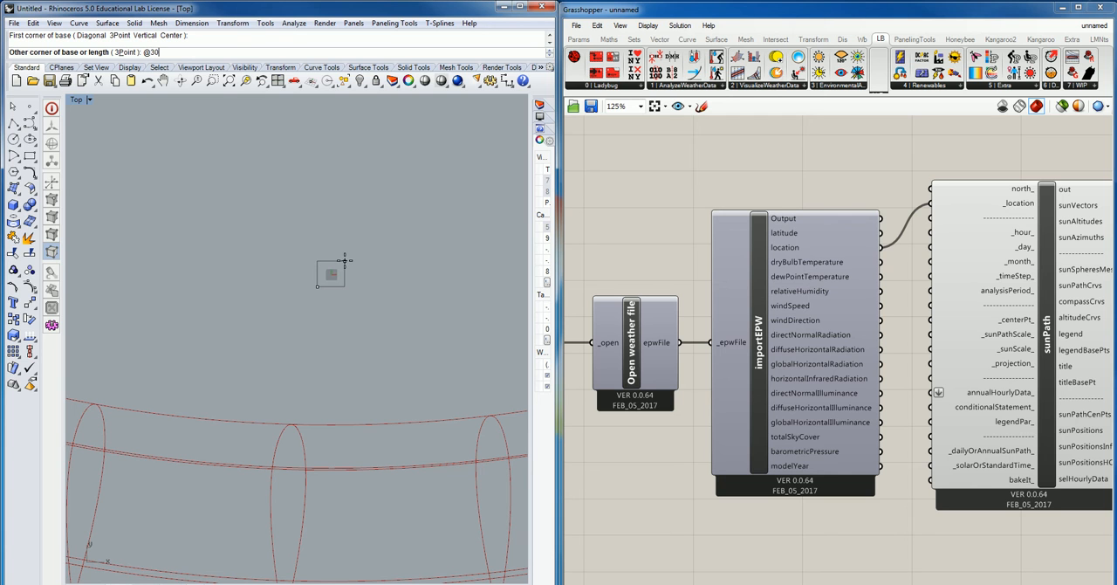
pyautogui.write('.')
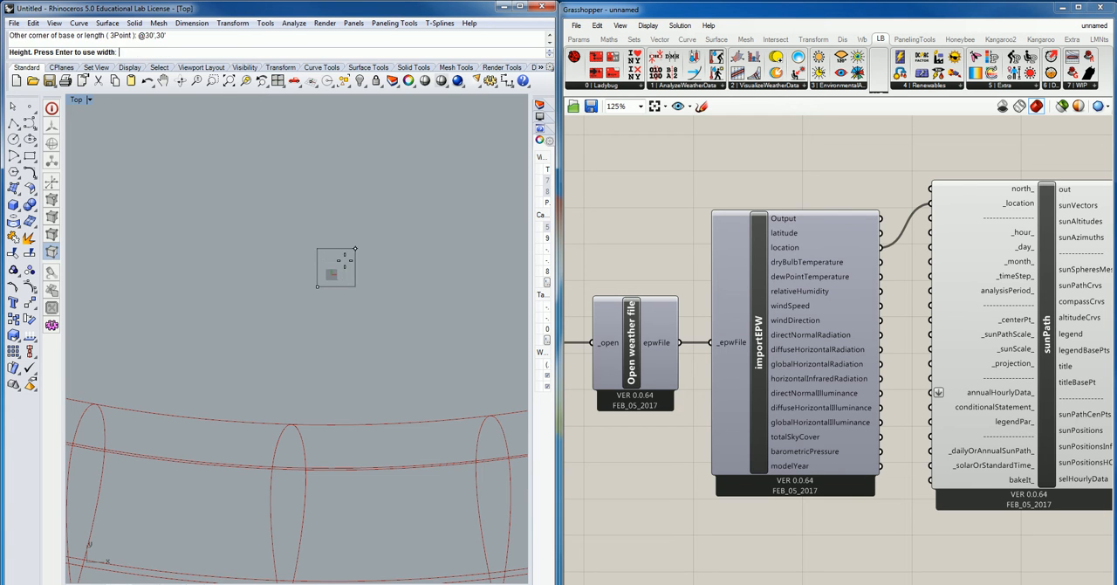
pyautogui.write('3')
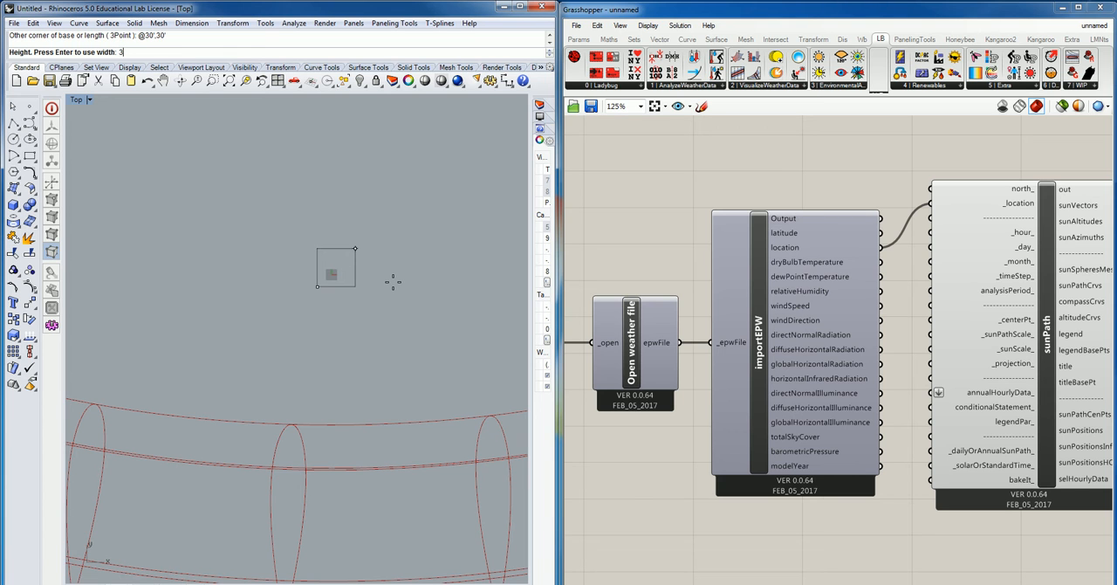
pyautogui.write('0')
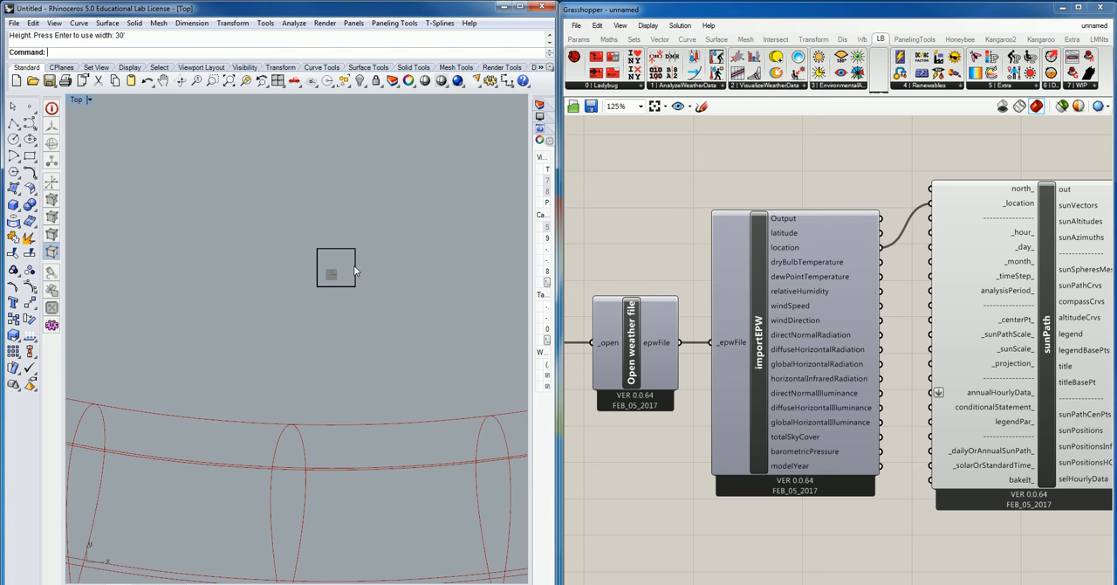
pyautogui.click(335, 265)
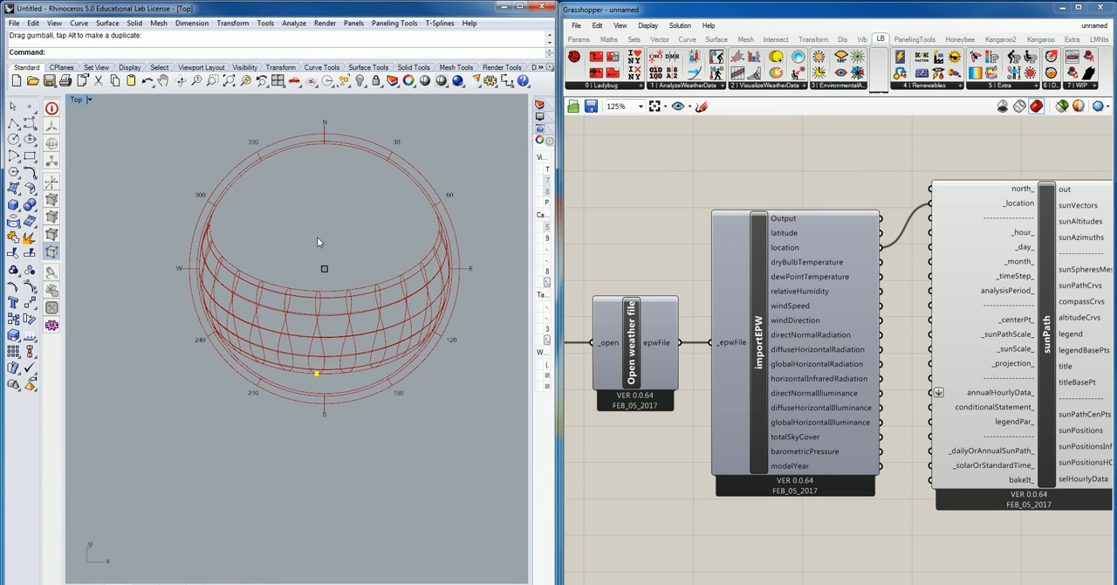
# Step: Orbit the perspective view around and beneath the sun path dome over the box
pyautogui.moveTo(318, 241); pyautogui.dragTo(341, 277)
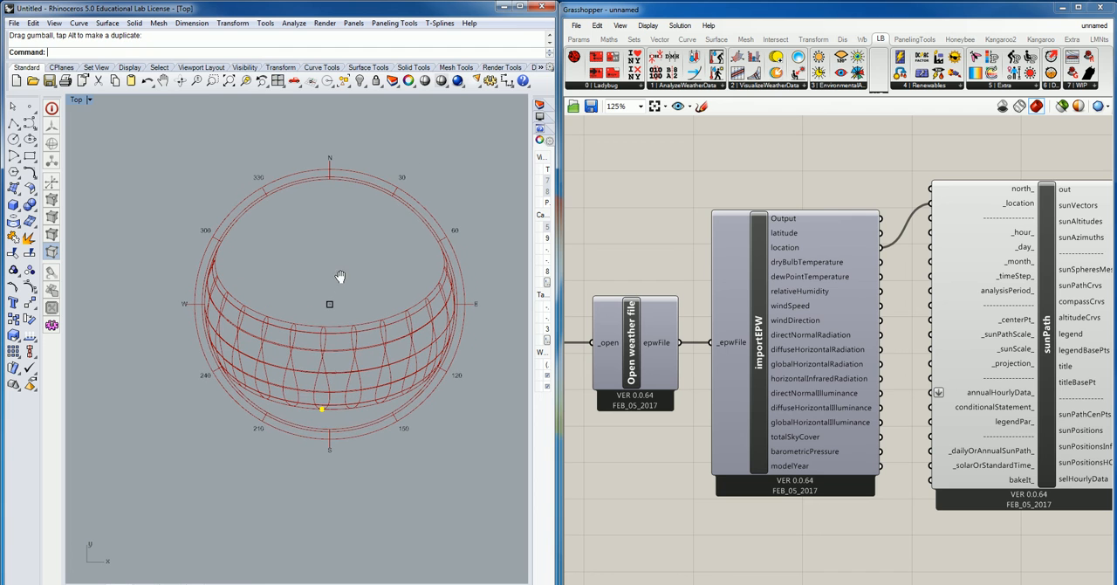
pyautogui.moveTo(351, 408)
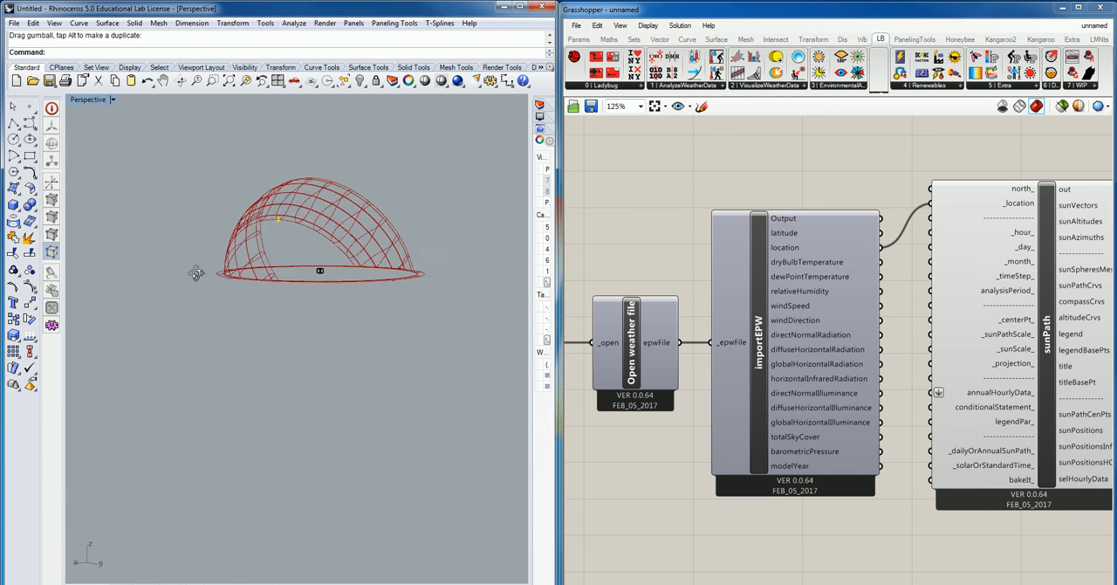
pyautogui.moveTo(195, 272); pyautogui.dragTo(330, 288)
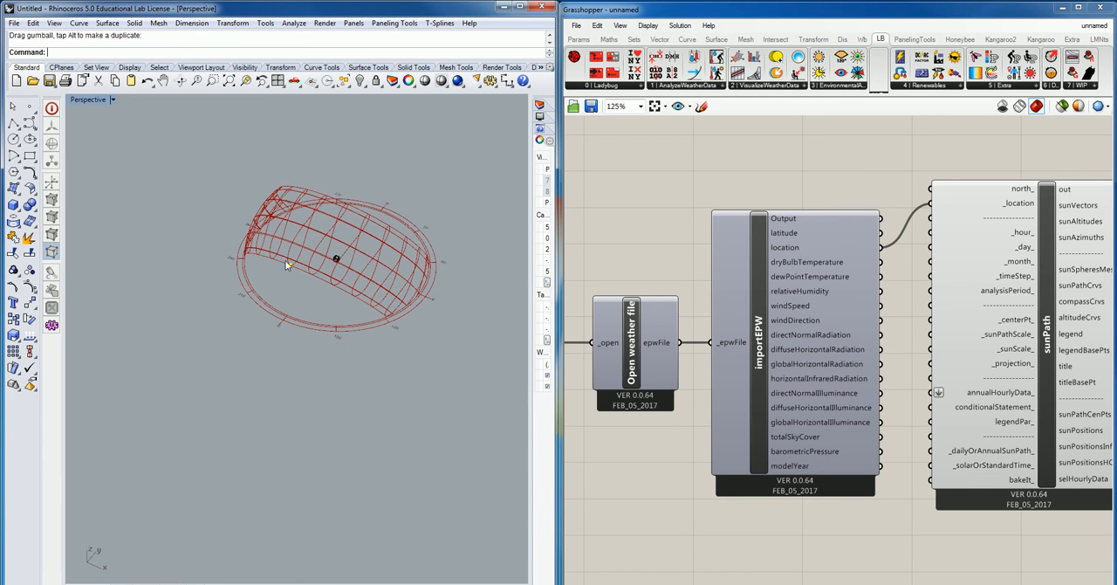
pyautogui.moveTo(405, 248)
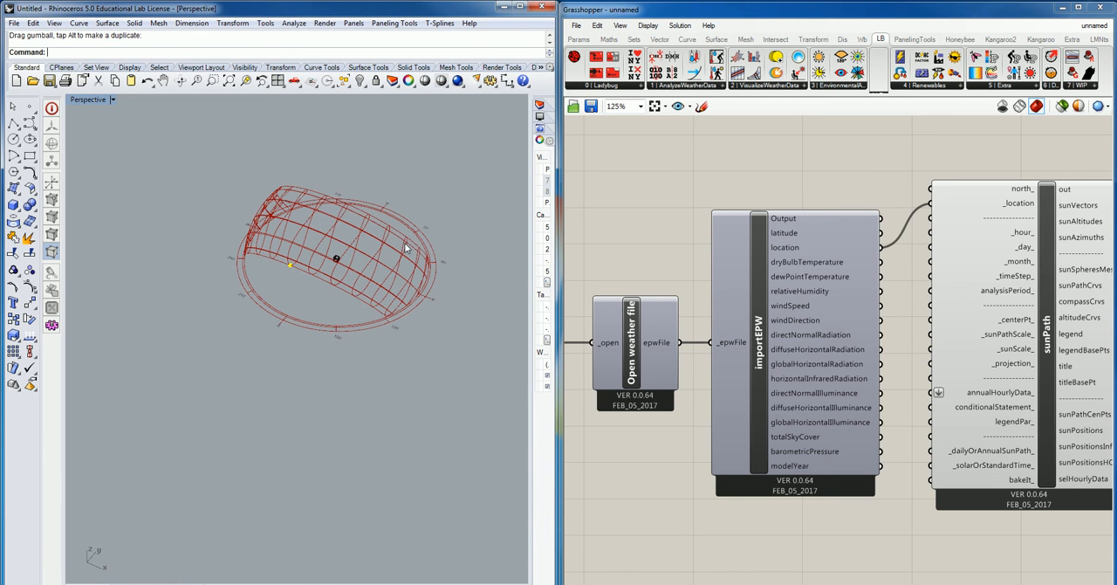
pyautogui.moveTo(405, 248); pyautogui.dragTo(366, 384)
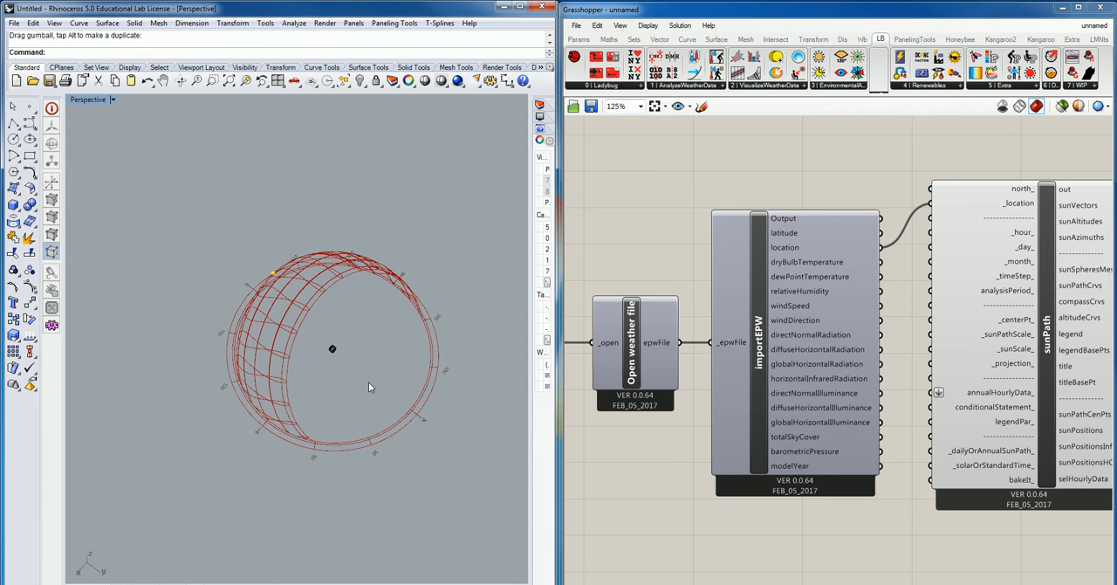
pyautogui.moveTo(371, 388); pyautogui.dragTo(329, 272)
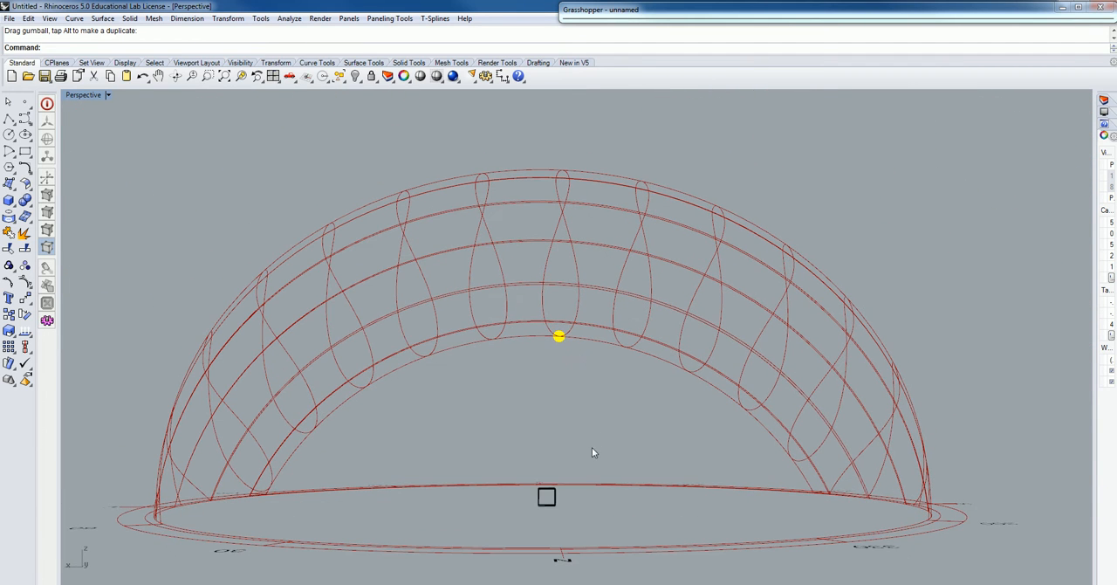
# Step: Enlarge the perspective view and orbit to see the tilted dome with the sun marker at its rim
pyautogui.rightClick(548, 499)
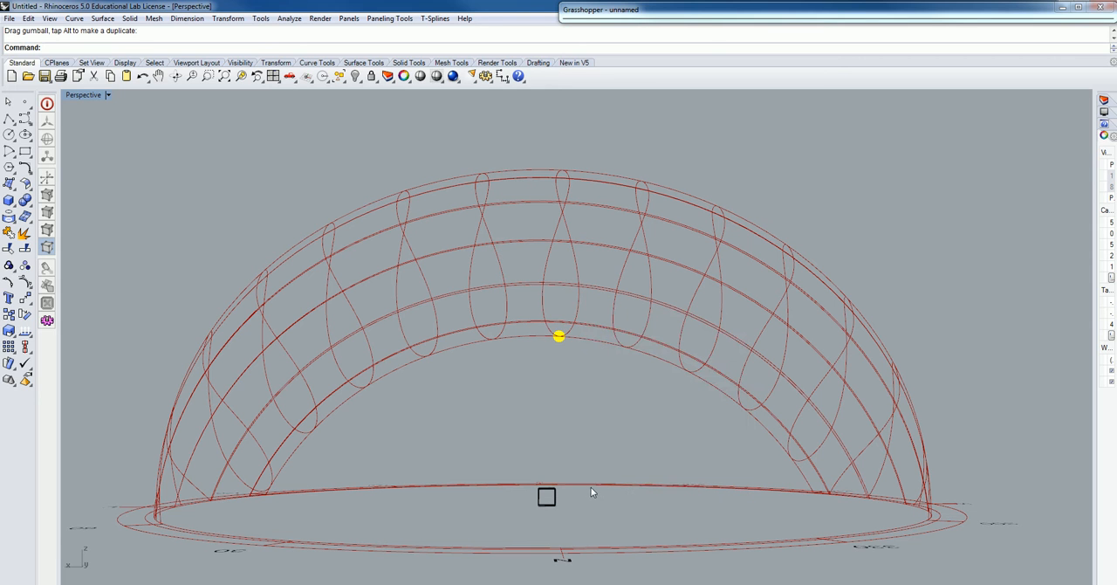
pyautogui.moveTo(627, 453)
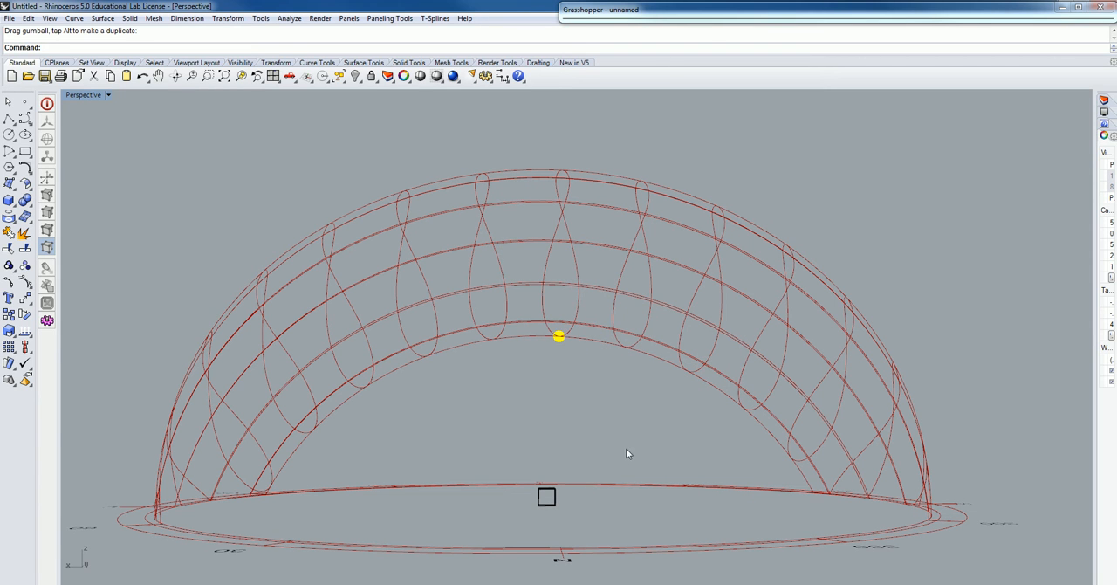
pyautogui.moveTo(594, 417)
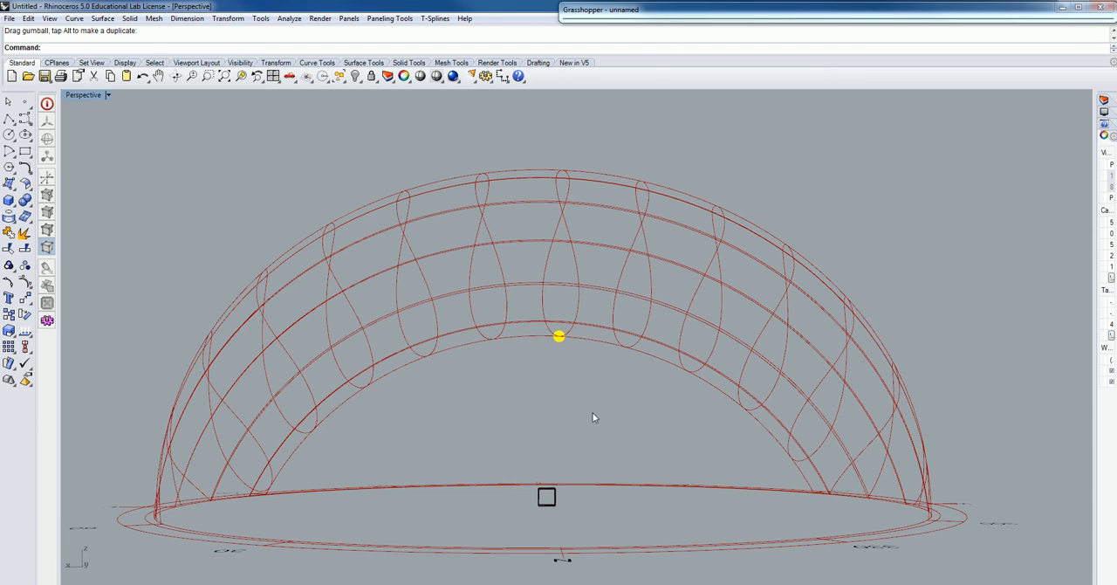
pyautogui.moveTo(594, 417); pyautogui.dragTo(660, 419)
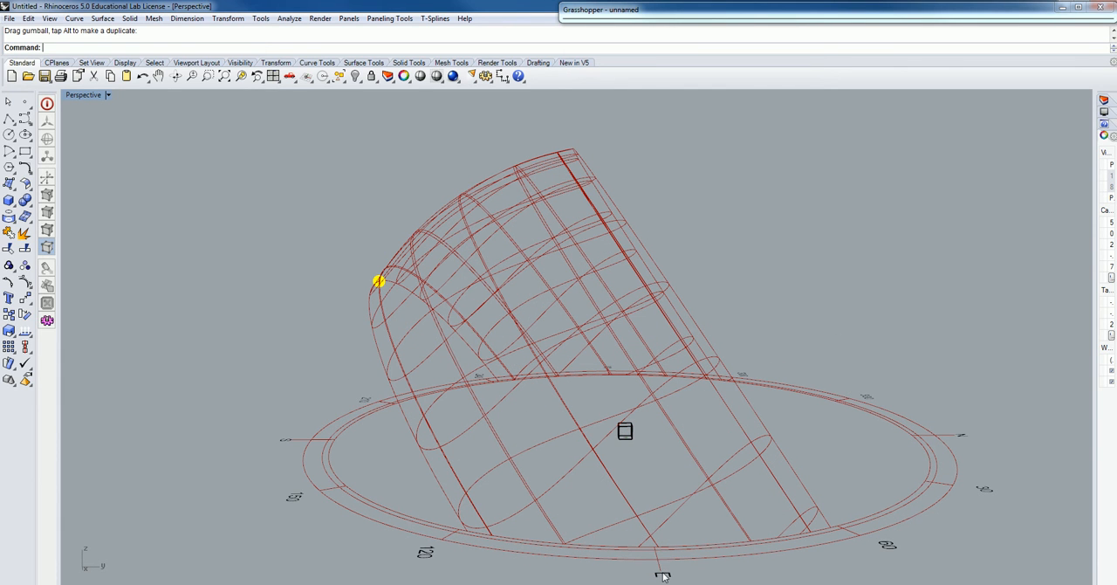
pyautogui.moveTo(835, 532)
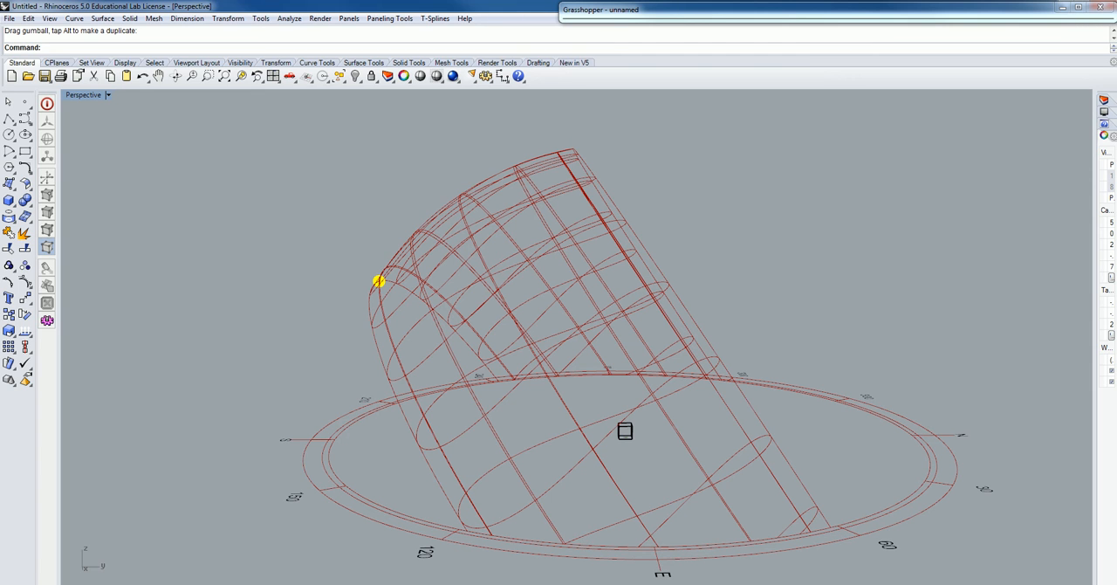
pyautogui.moveTo(796, 534)
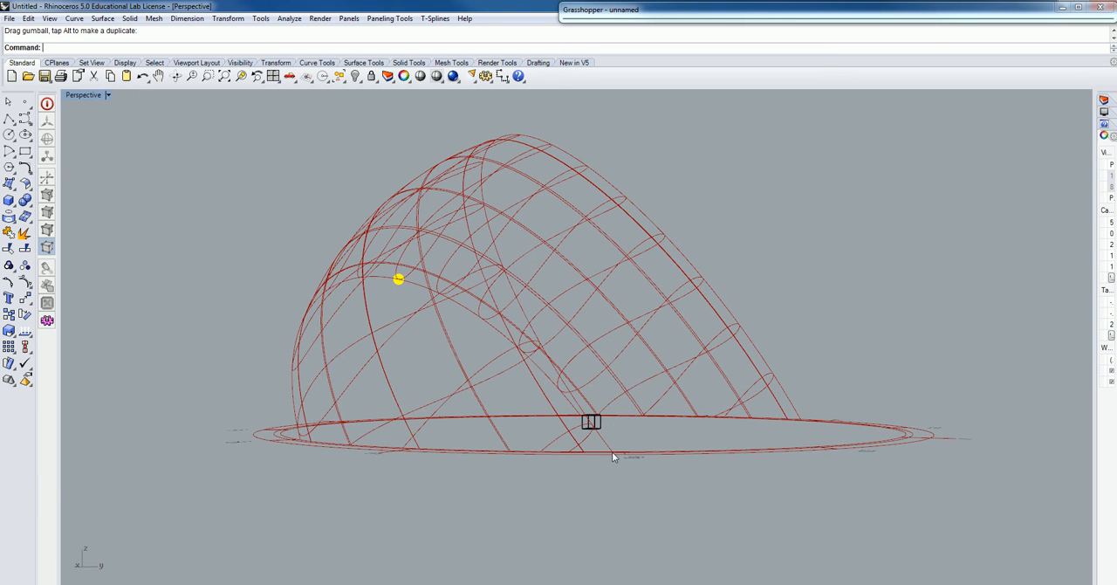
pyautogui.click(84, 94)
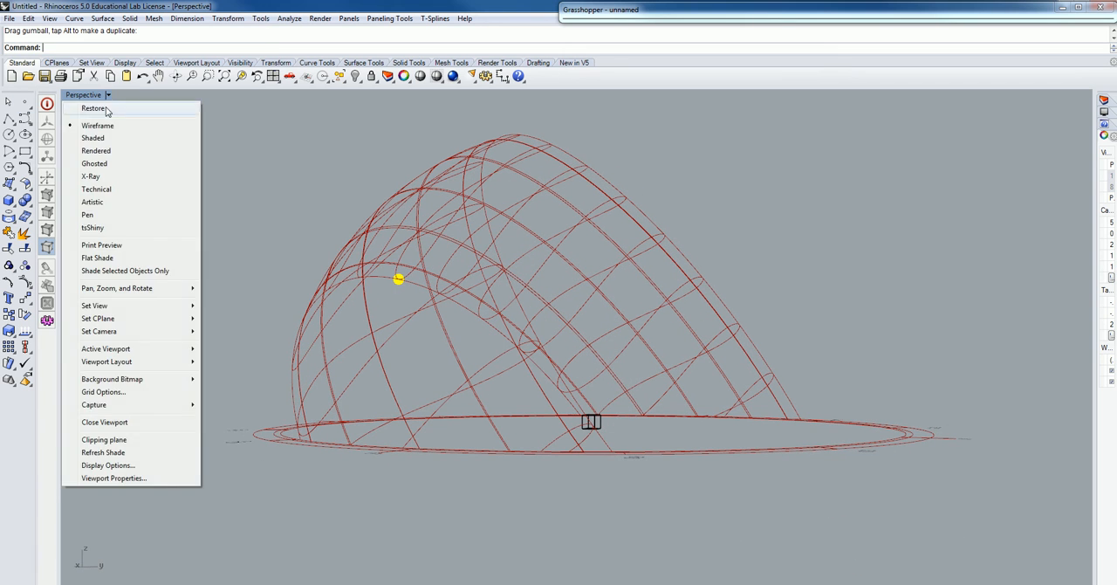
pyautogui.click(93, 138)
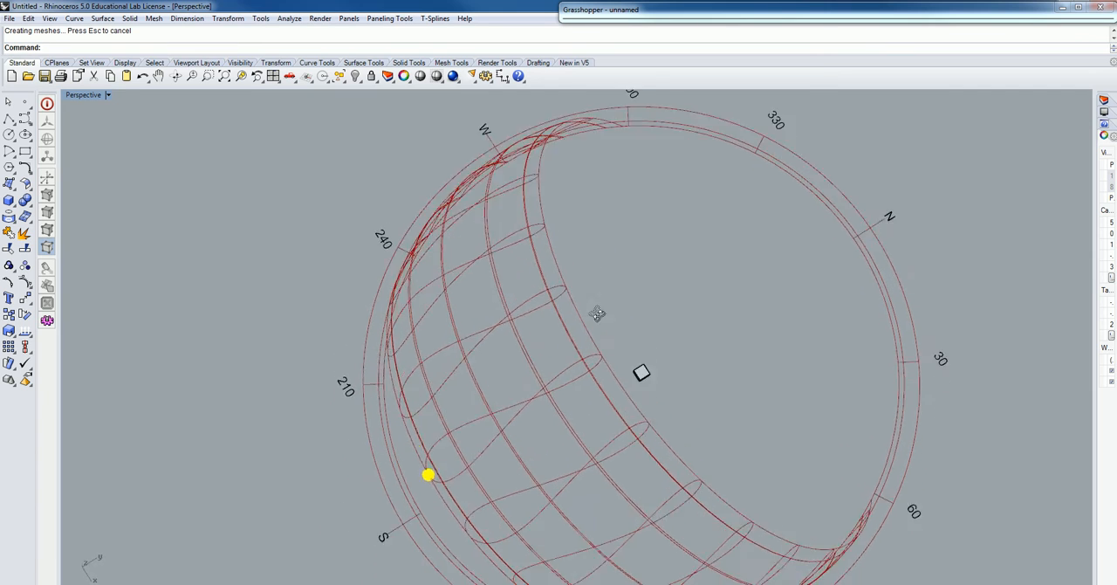
pyautogui.moveTo(597, 315); pyautogui.dragTo(685, 312)
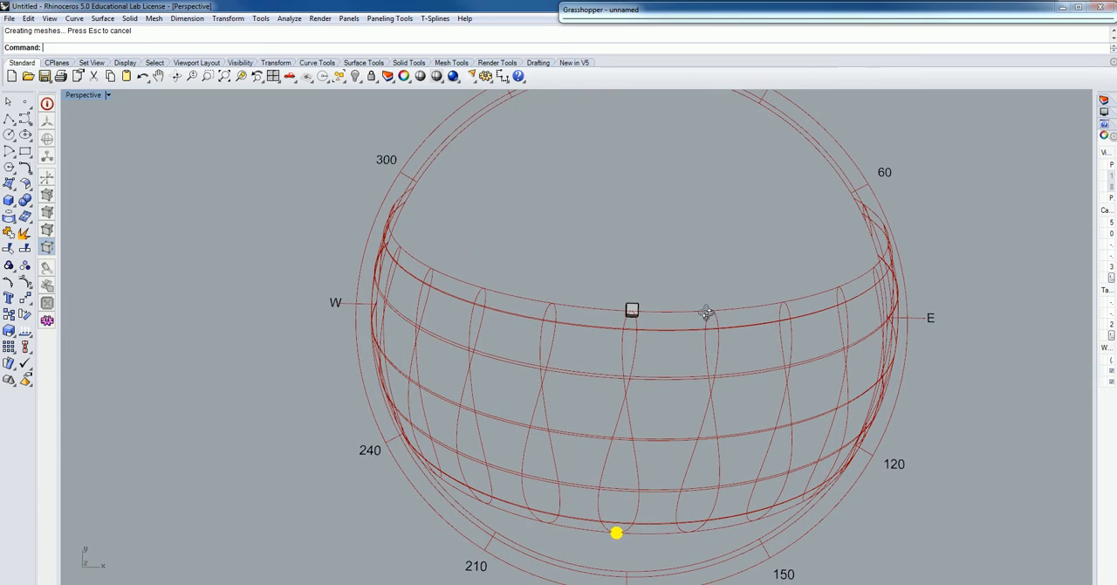
pyautogui.moveTo(526, 447)
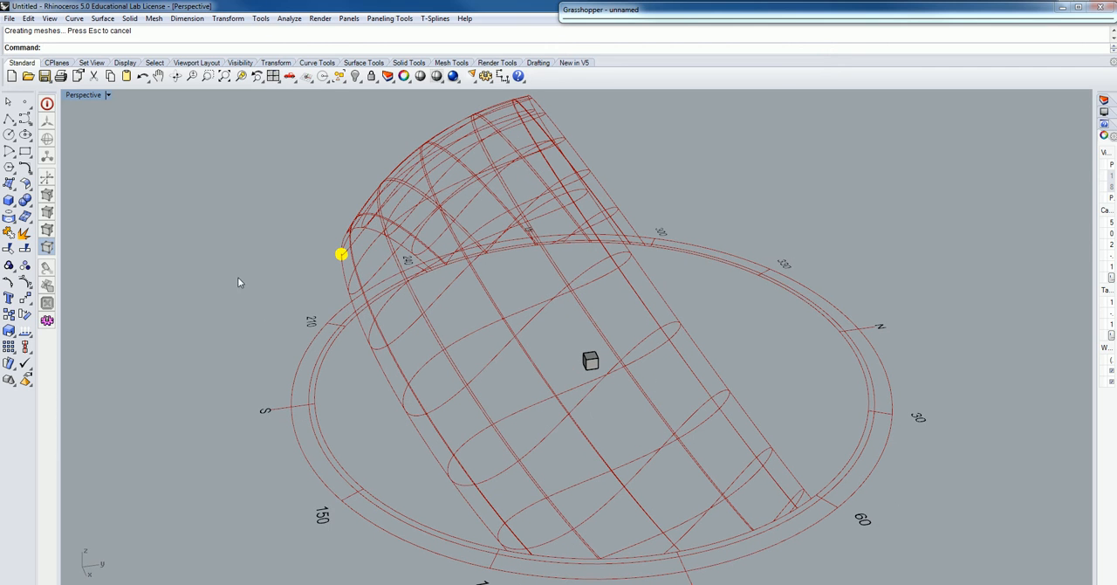
pyautogui.moveTo(663, 405)
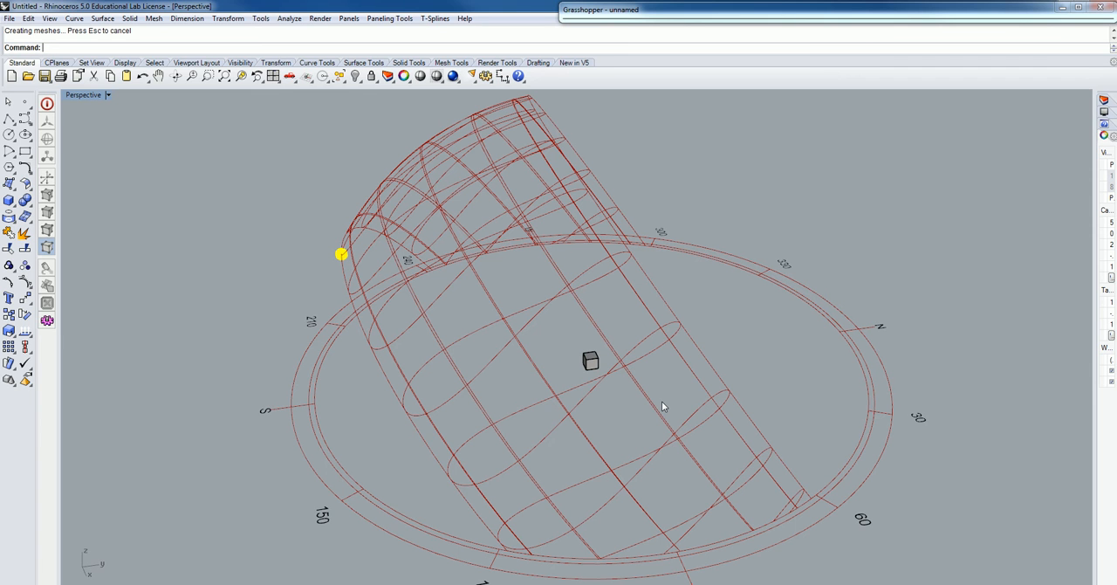
pyautogui.moveTo(705, 384)
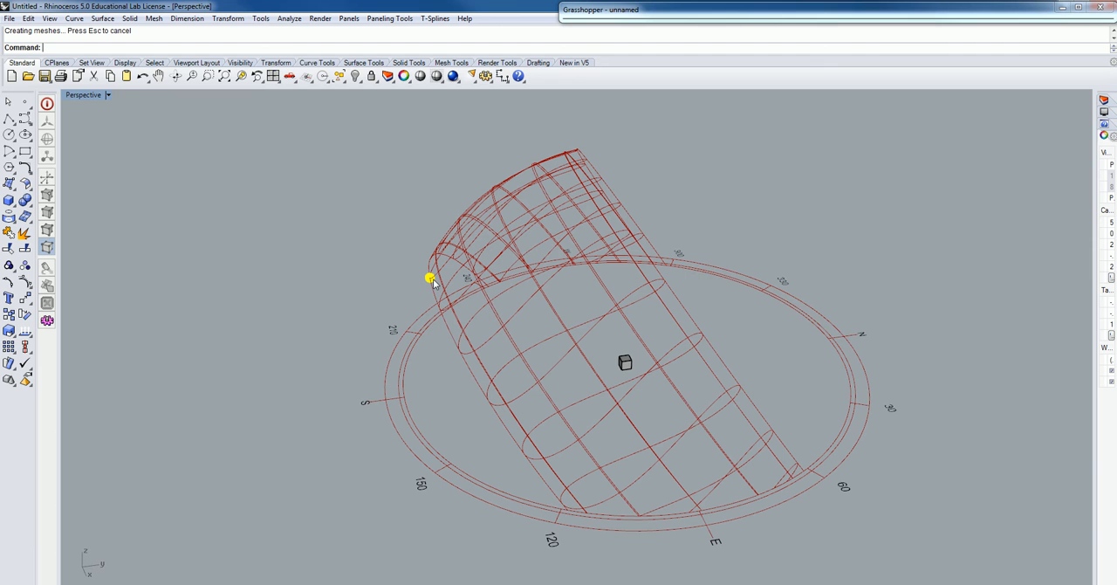
pyautogui.moveTo(660, 388)
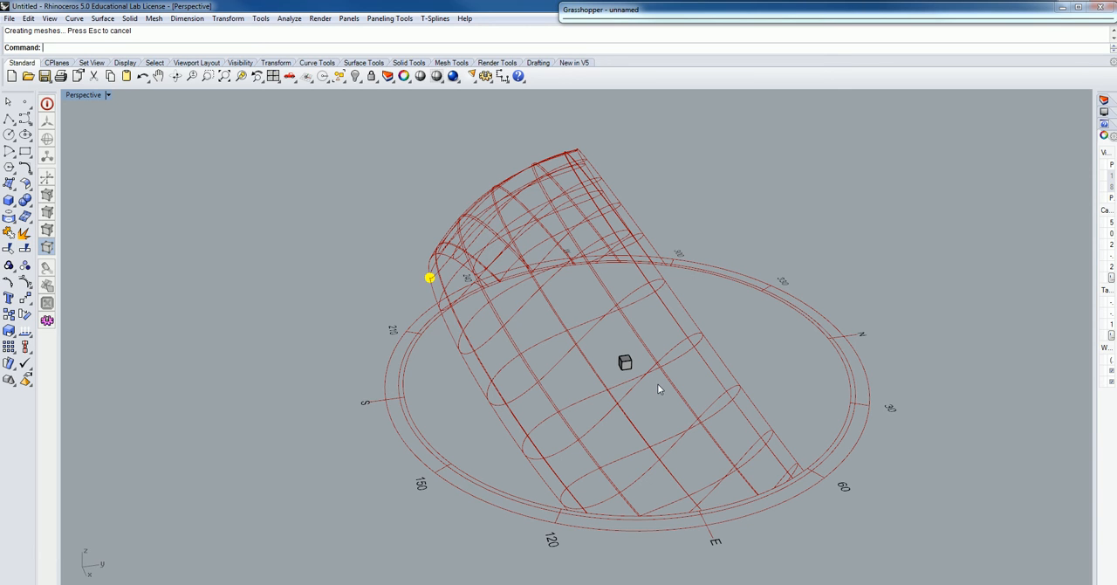
pyautogui.moveTo(574, 335)
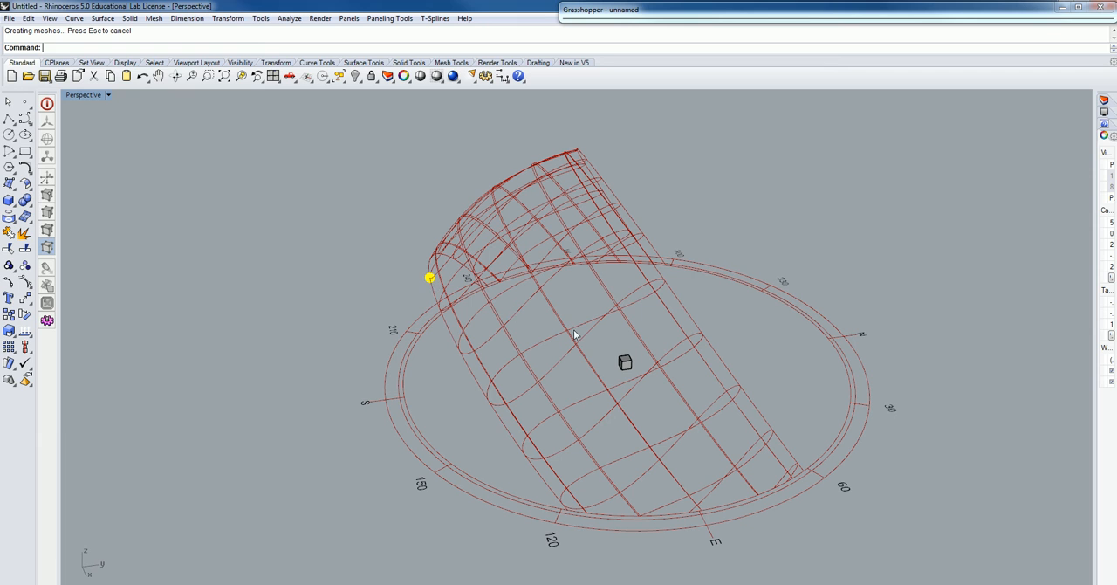
pyautogui.moveTo(576, 172)
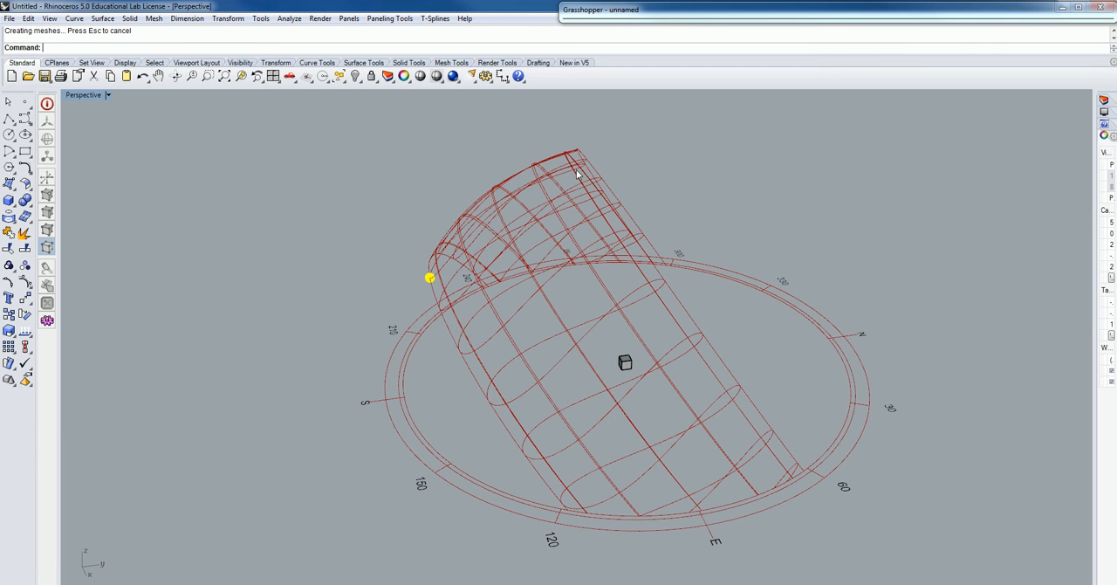
pyautogui.moveTo(688, 485)
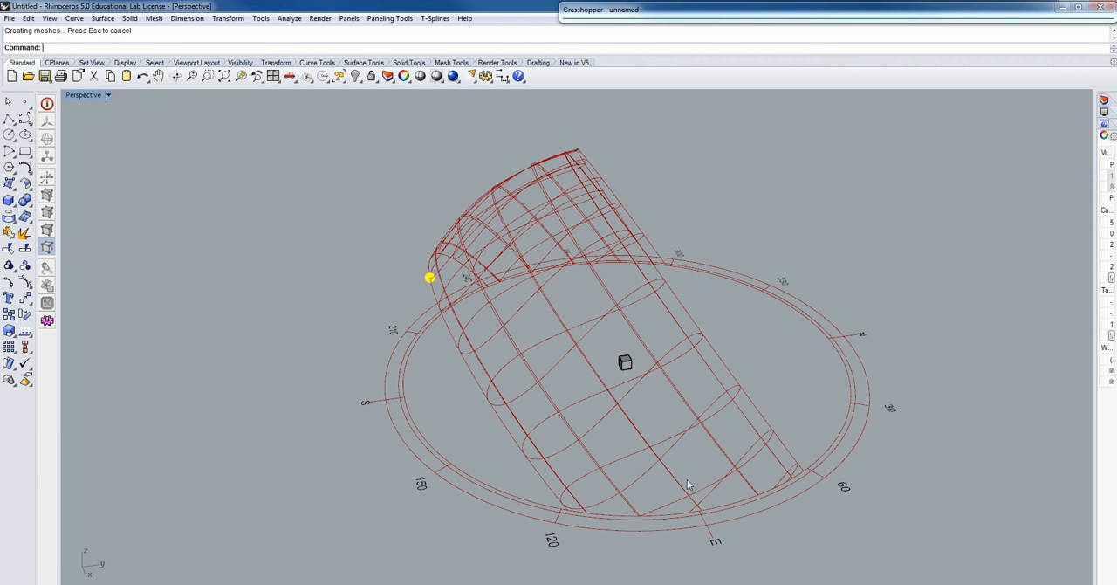
pyautogui.moveTo(795, 436)
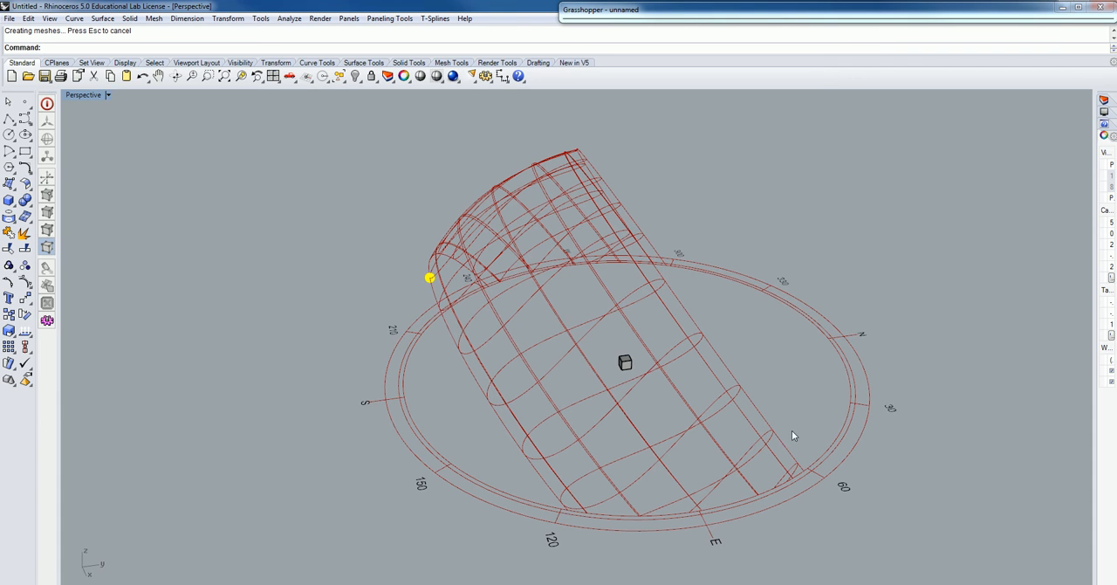
pyautogui.moveTo(429, 281)
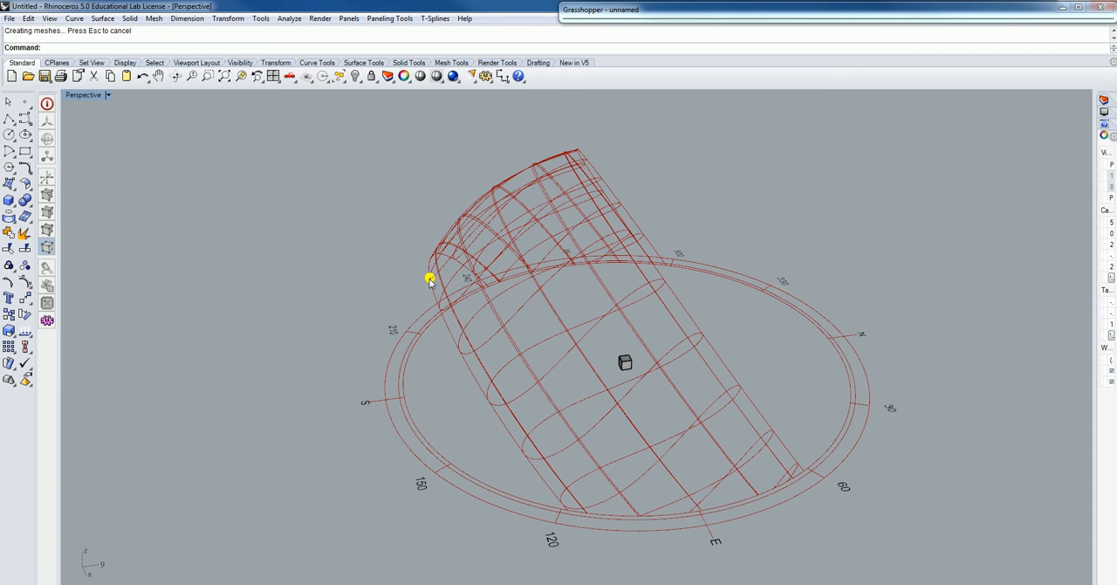
pyautogui.moveTo(625, 371)
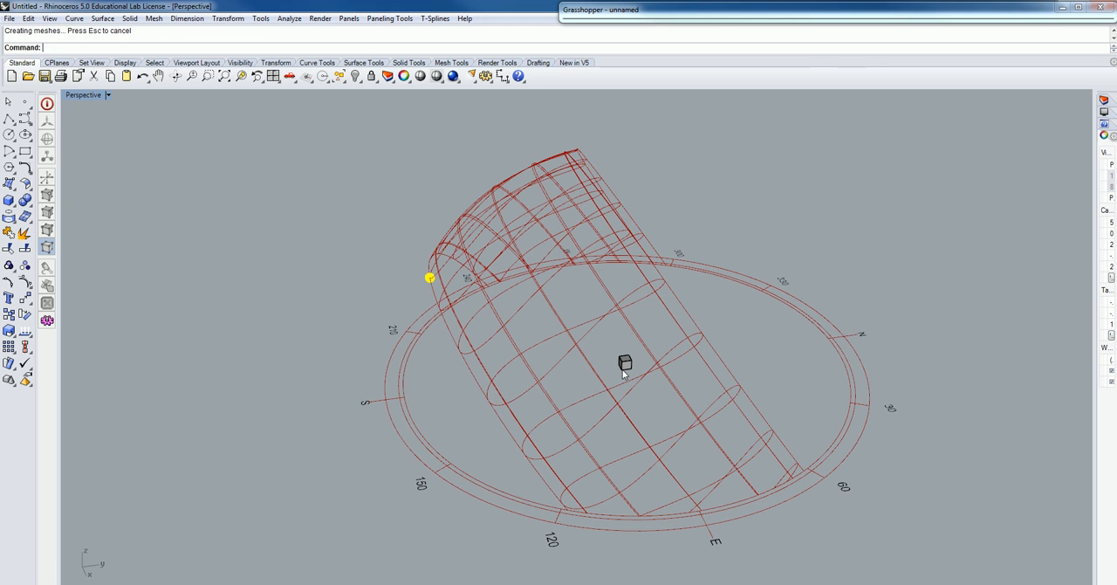
pyautogui.moveTo(552, 206)
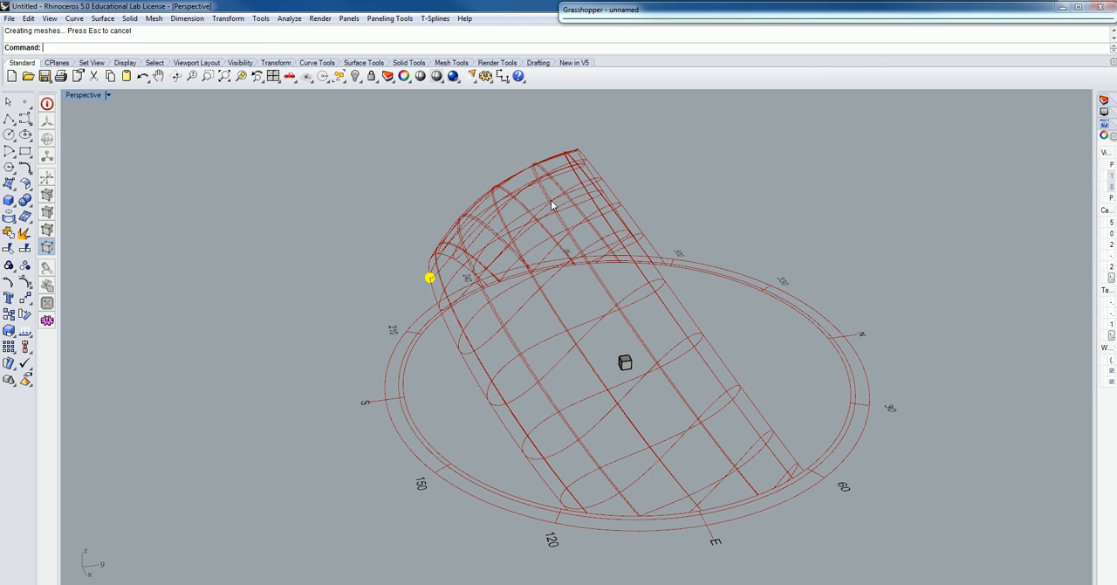
pyautogui.moveTo(691, 328)
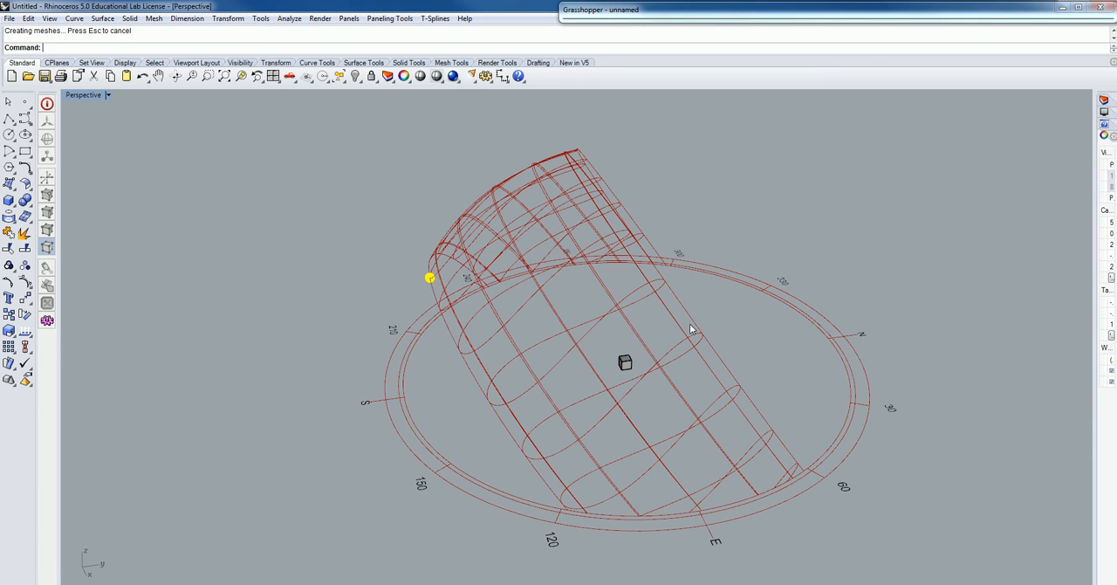
pyautogui.moveTo(702, 412)
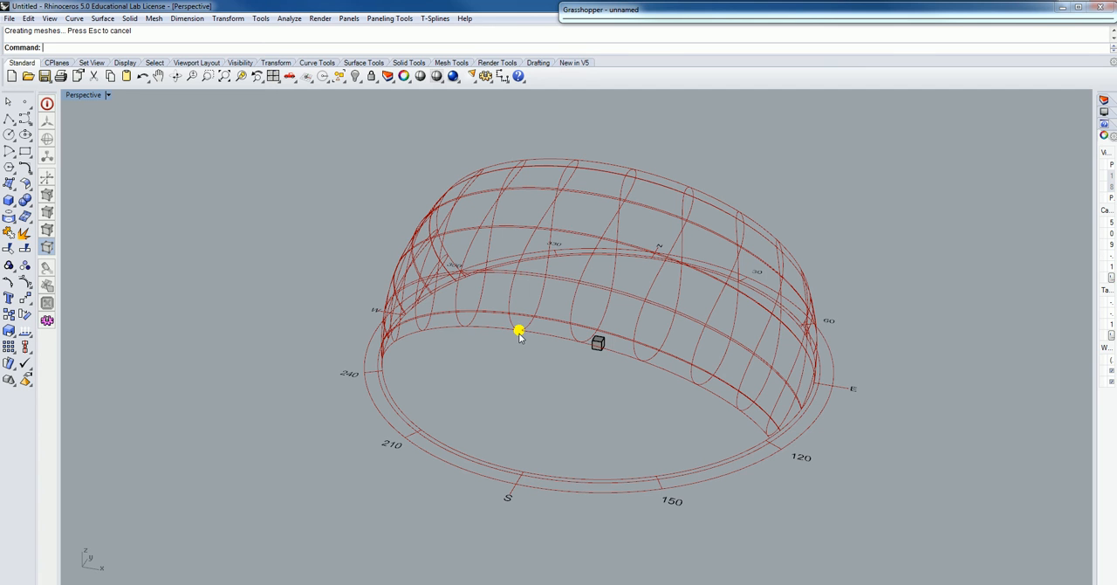
pyautogui.moveTo(520, 332); pyautogui.dragTo(583, 347)
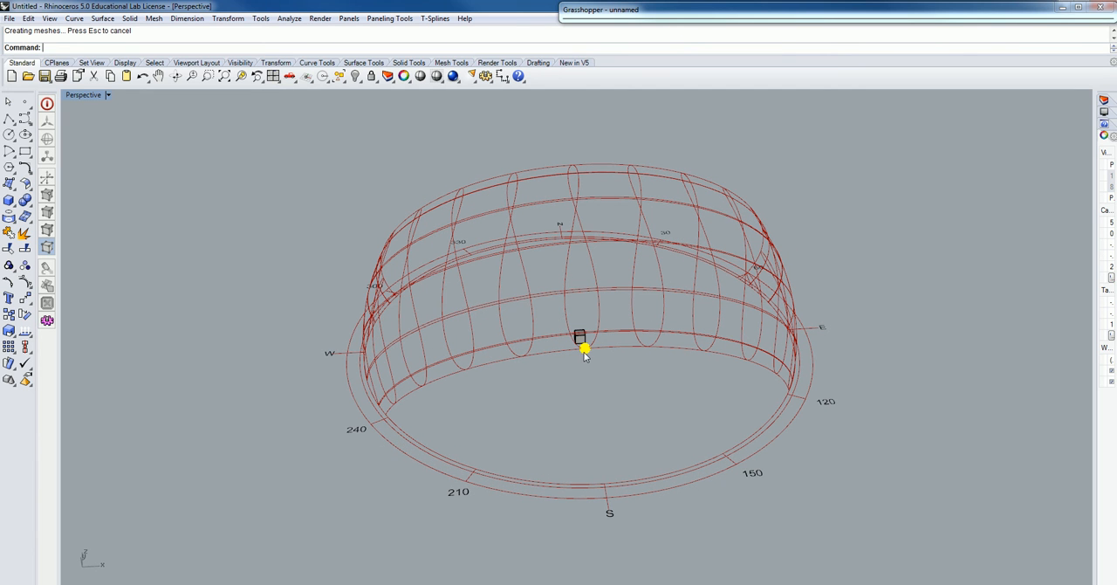
pyautogui.moveTo(695, 410)
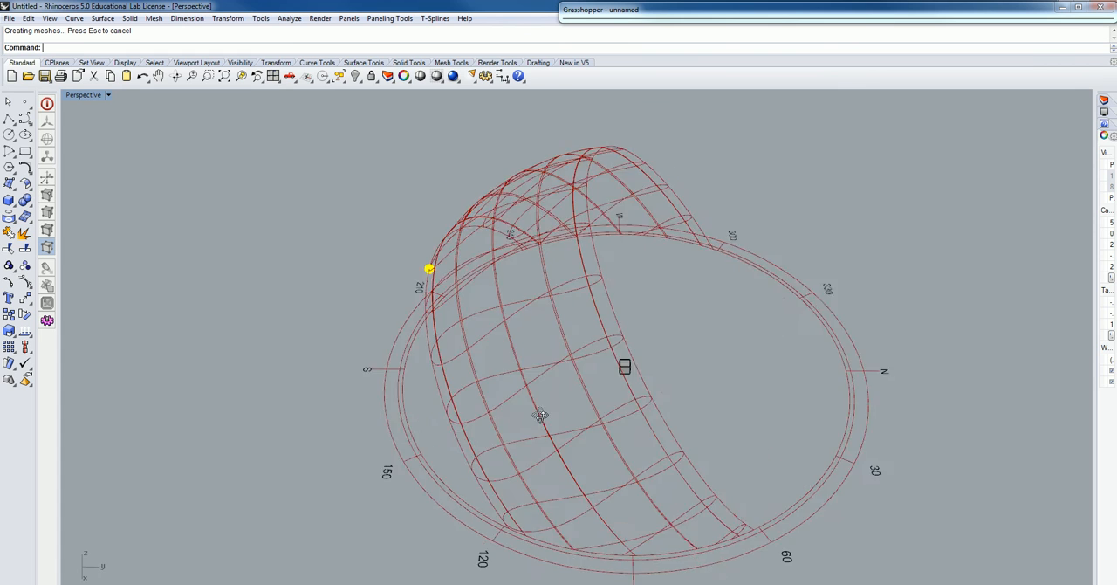
pyautogui.moveTo(541, 416); pyautogui.dragTo(349, 428)
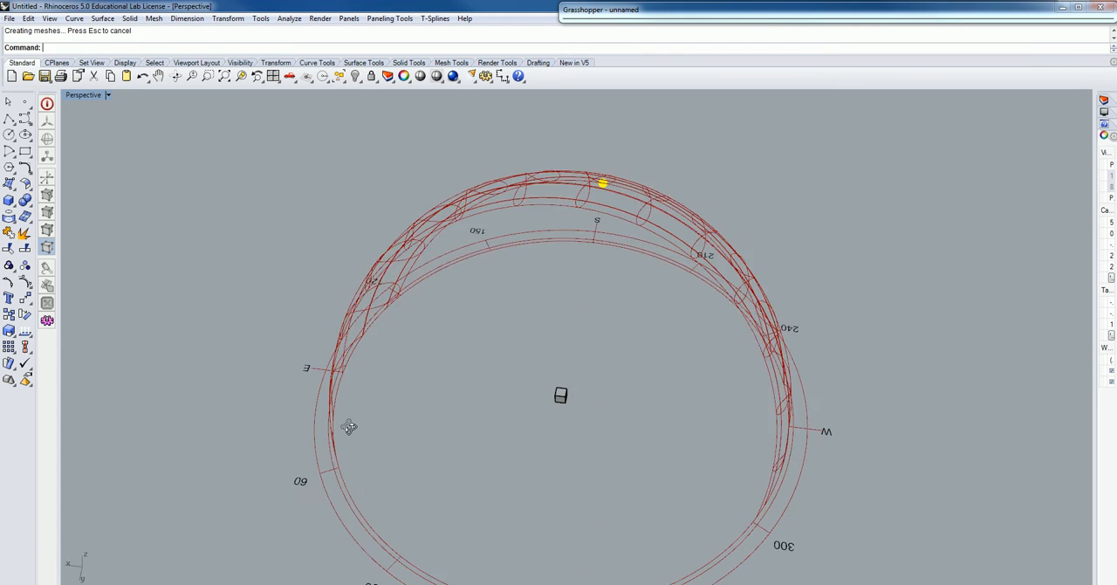
pyautogui.moveTo(350, 425); pyautogui.dragTo(426, 510)
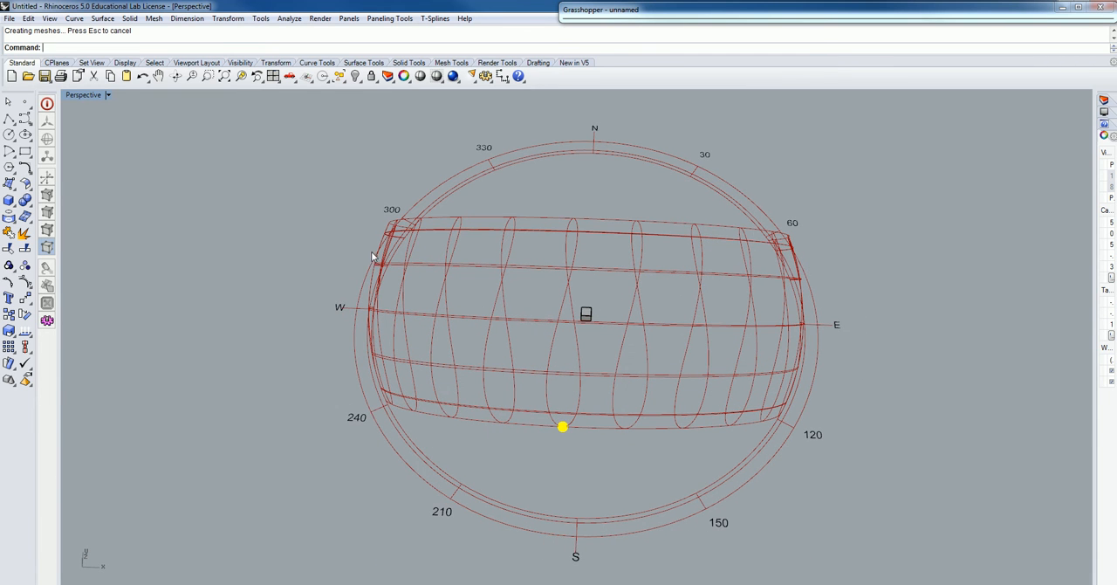
pyautogui.moveTo(708, 480)
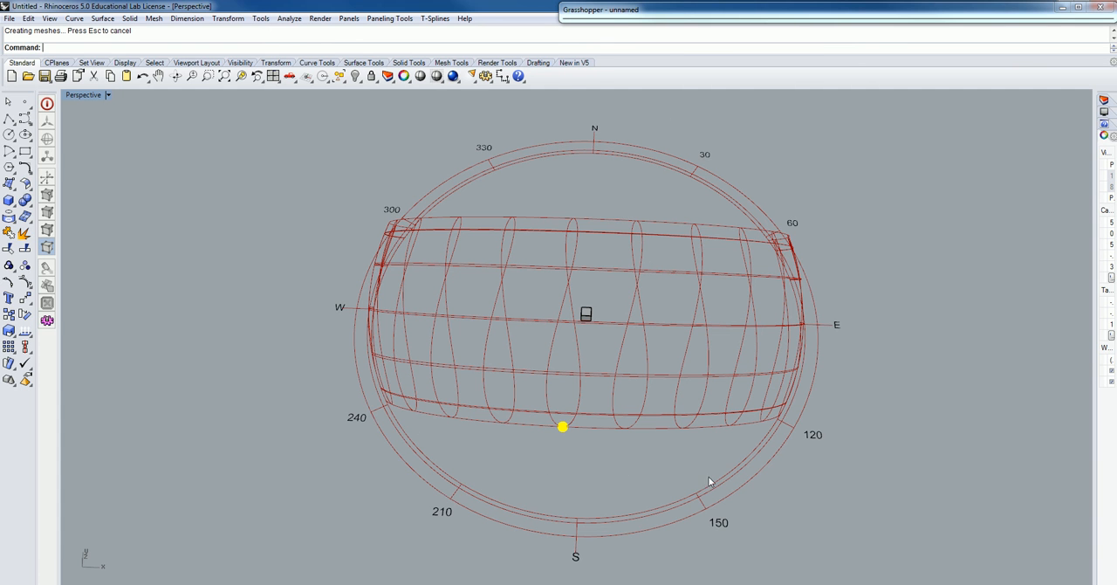
pyautogui.moveTo(709, 482); pyautogui.dragTo(699, 412)
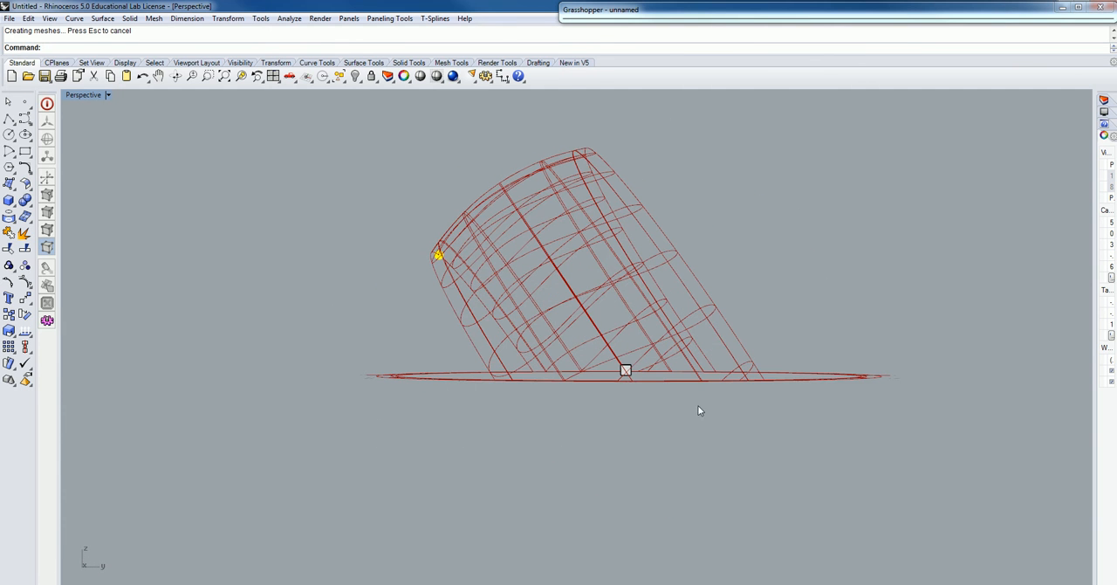
pyautogui.moveTo(391, 244)
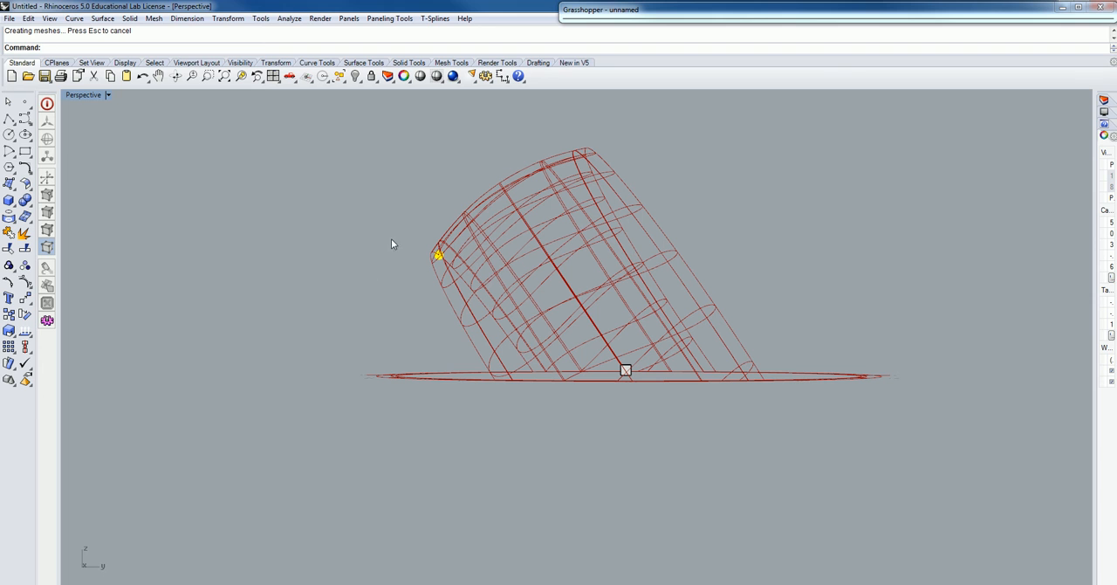
pyautogui.moveTo(541, 556)
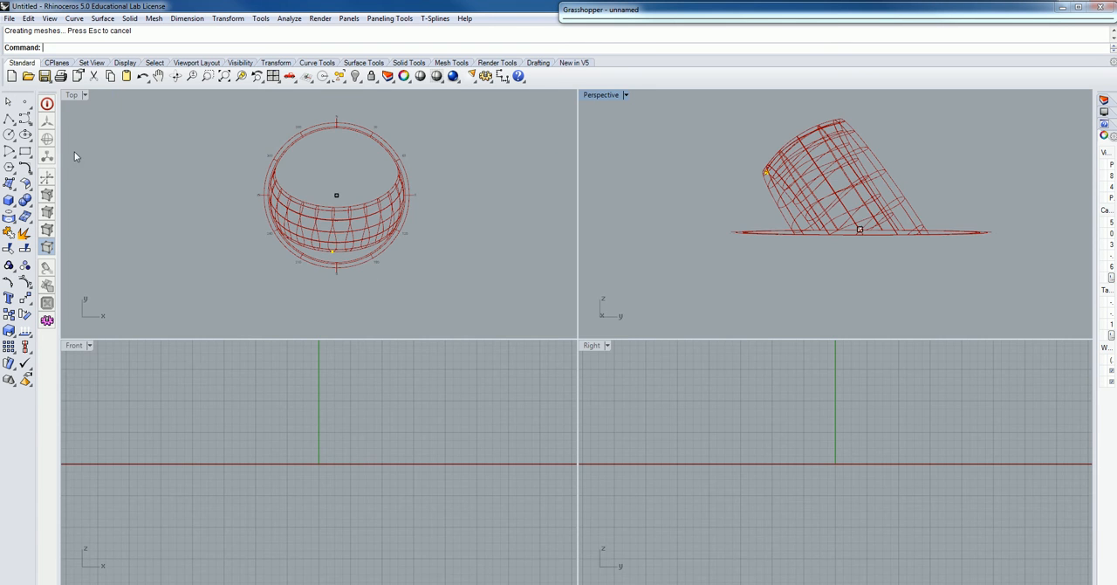
pyautogui.moveTo(294, 420)
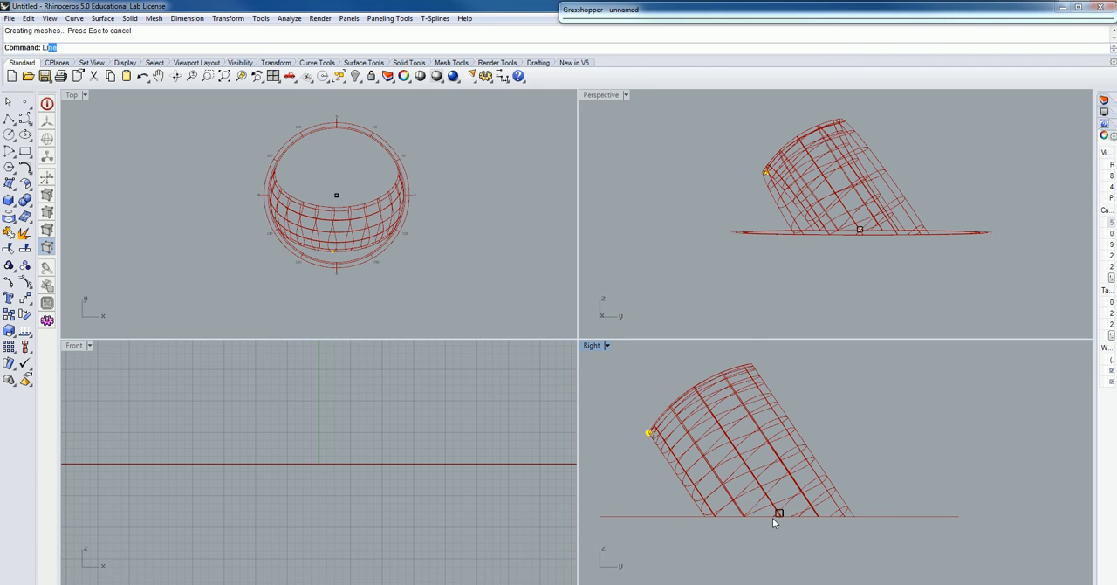
# Step: Start the Line command and draw from the box toward the sun marker in the Right view
pyautogui.write('Lin')
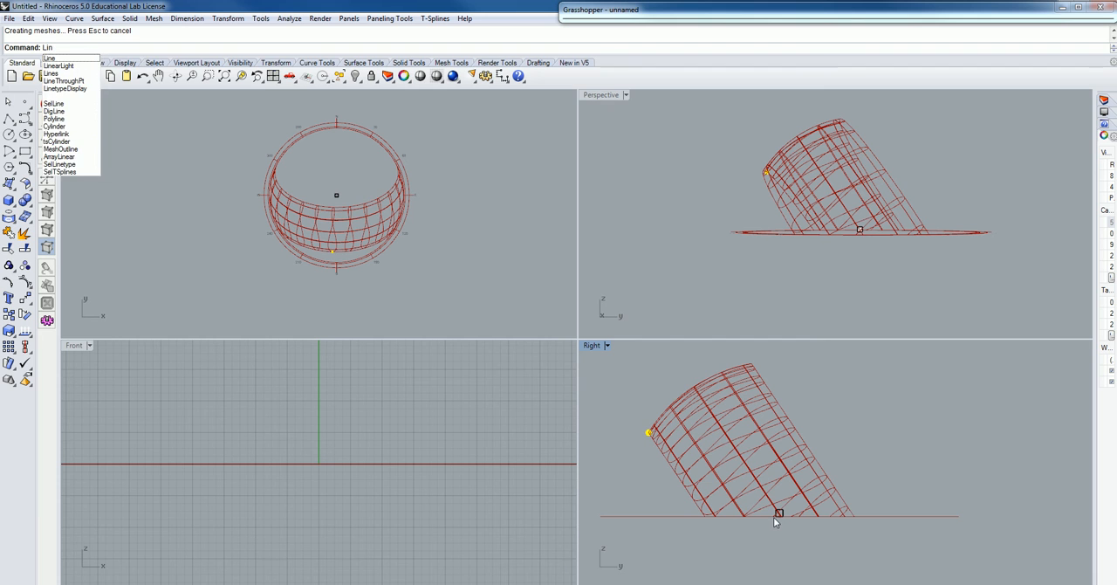
pyautogui.click(49, 60)
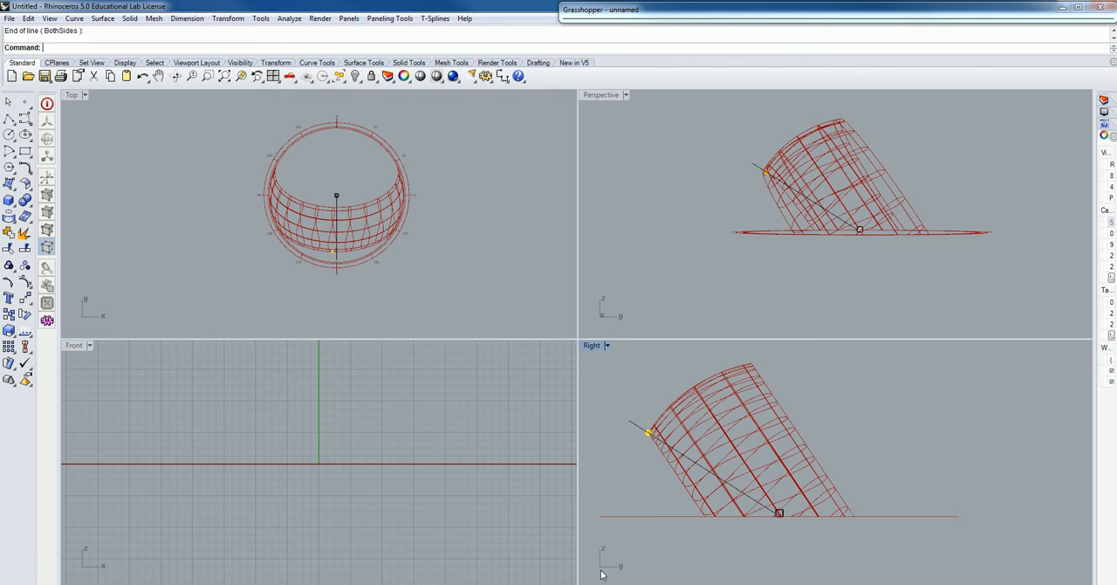
pyautogui.moveTo(639, 485)
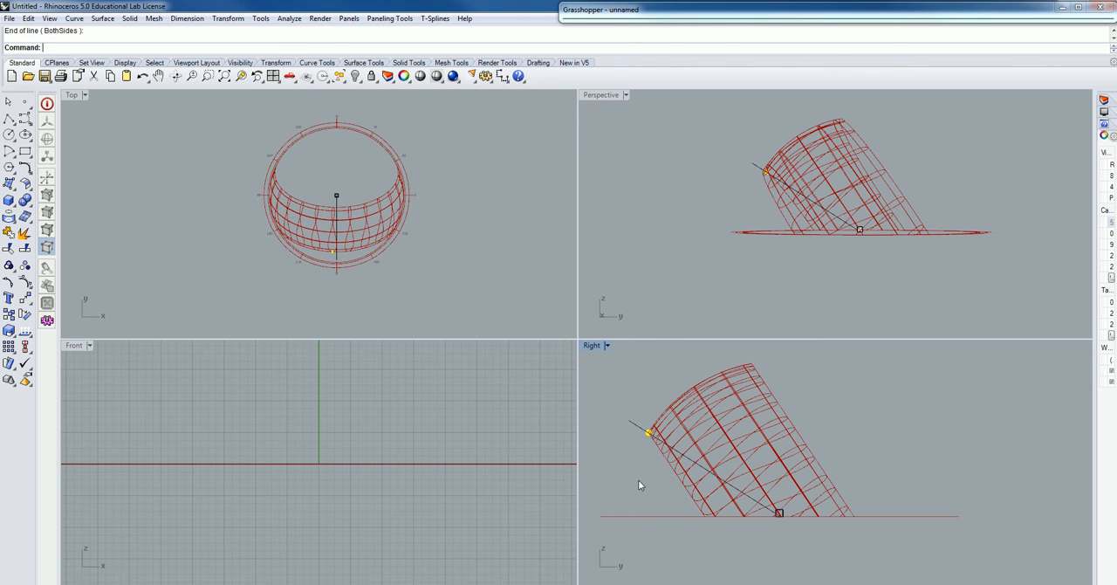
pyautogui.moveTo(656, 465)
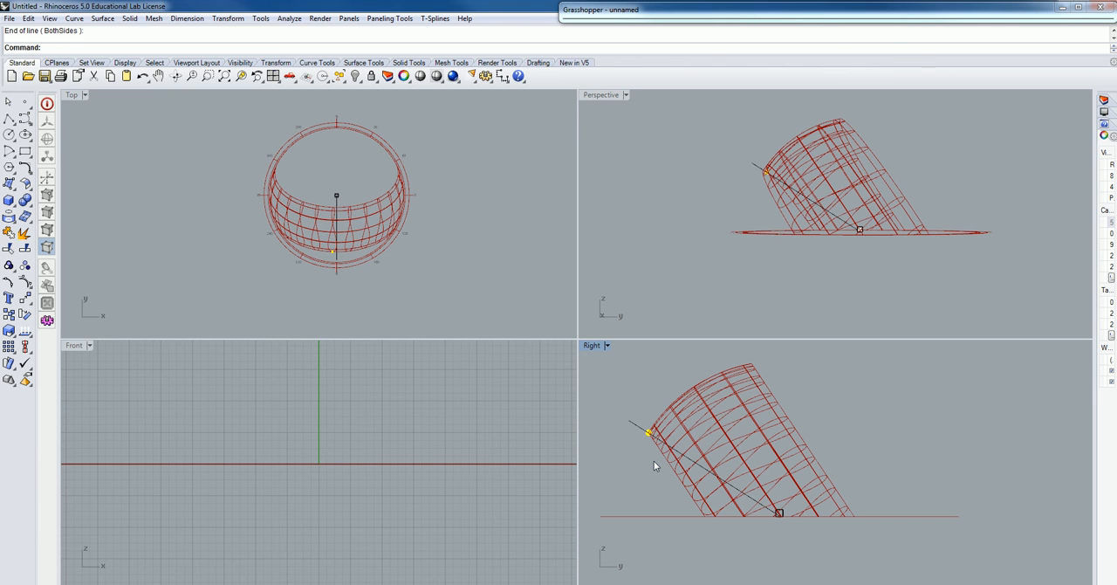
pyautogui.moveTo(460, 538)
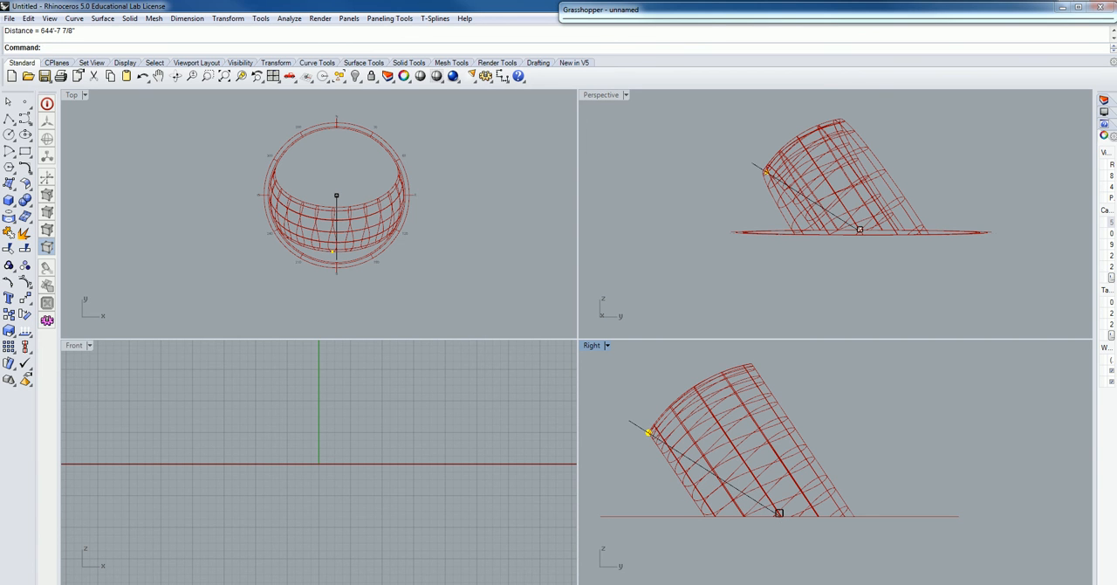
pyautogui.moveTo(161, 103)
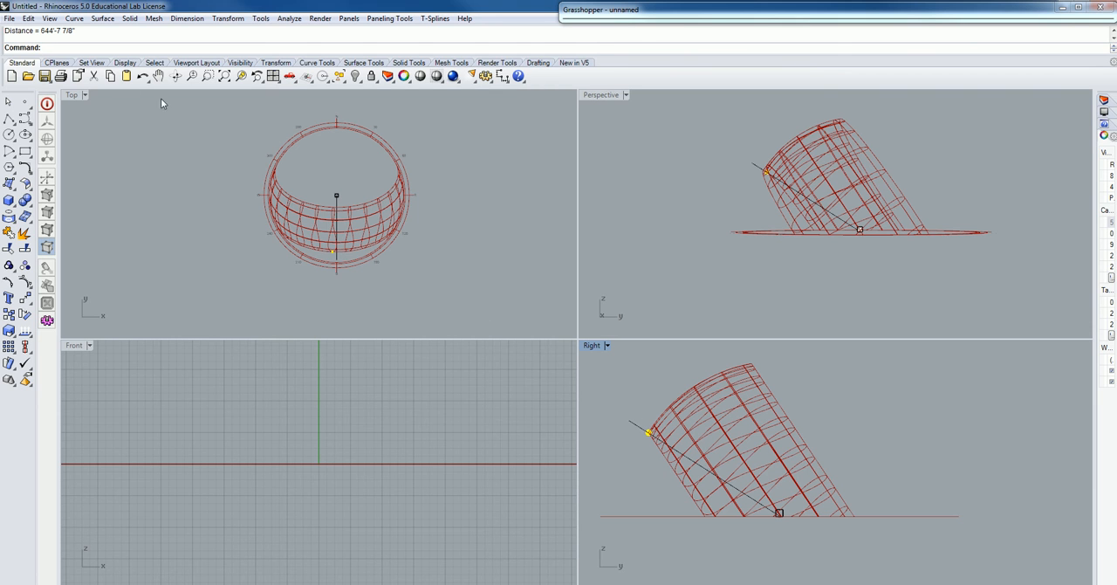
pyautogui.moveTo(54, 38)
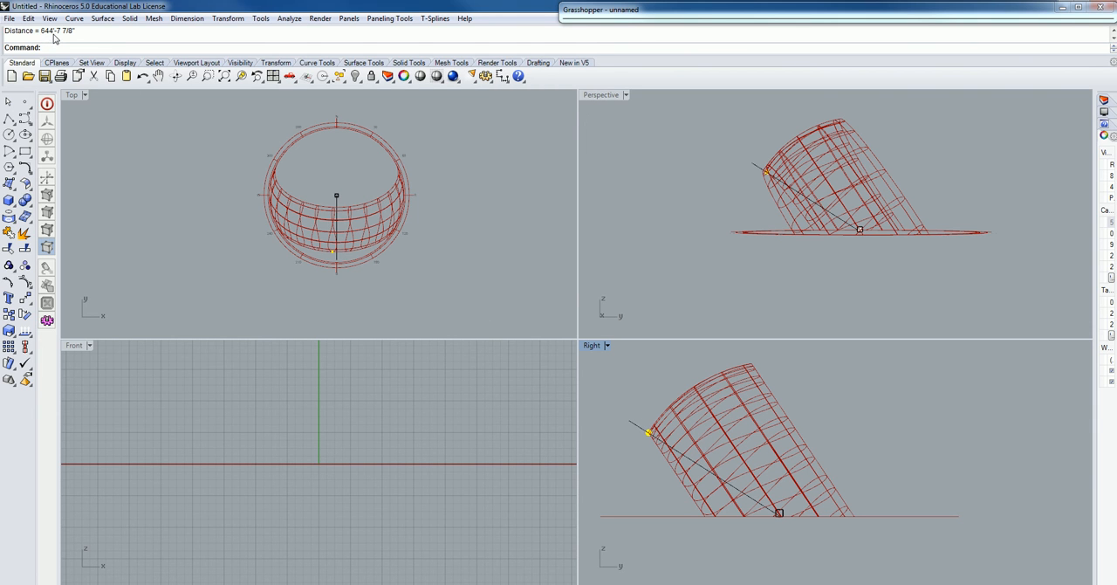
pyautogui.moveTo(870, 441)
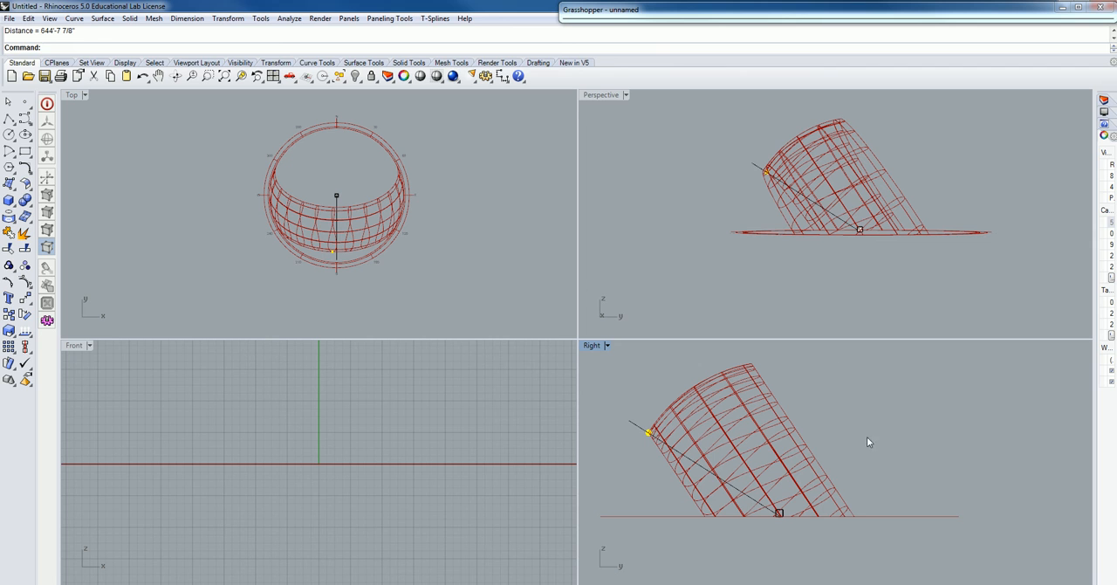
pyautogui.moveTo(730, 484)
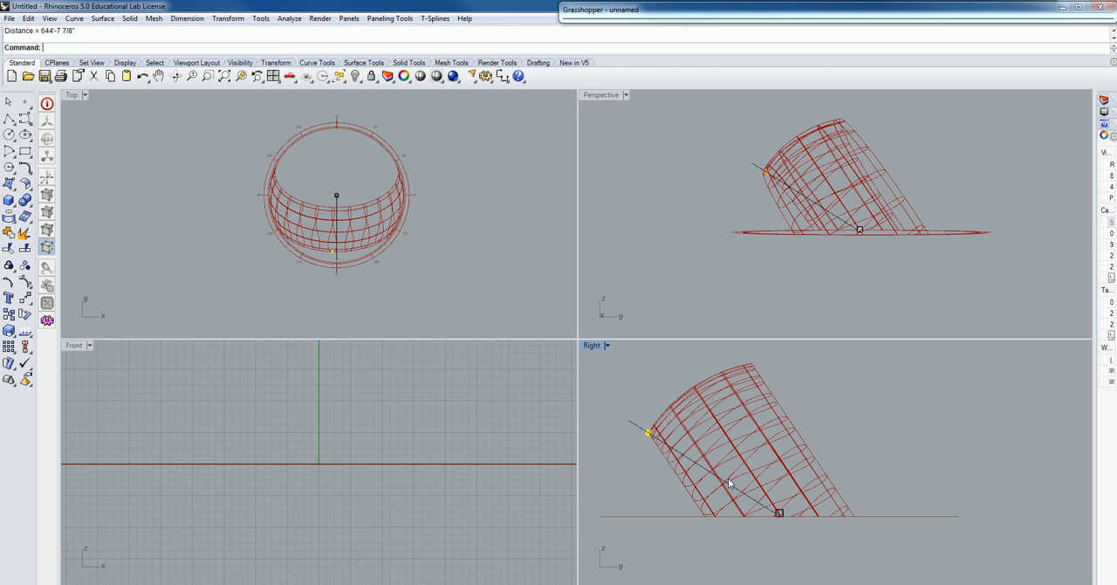
pyautogui.moveTo(726, 485)
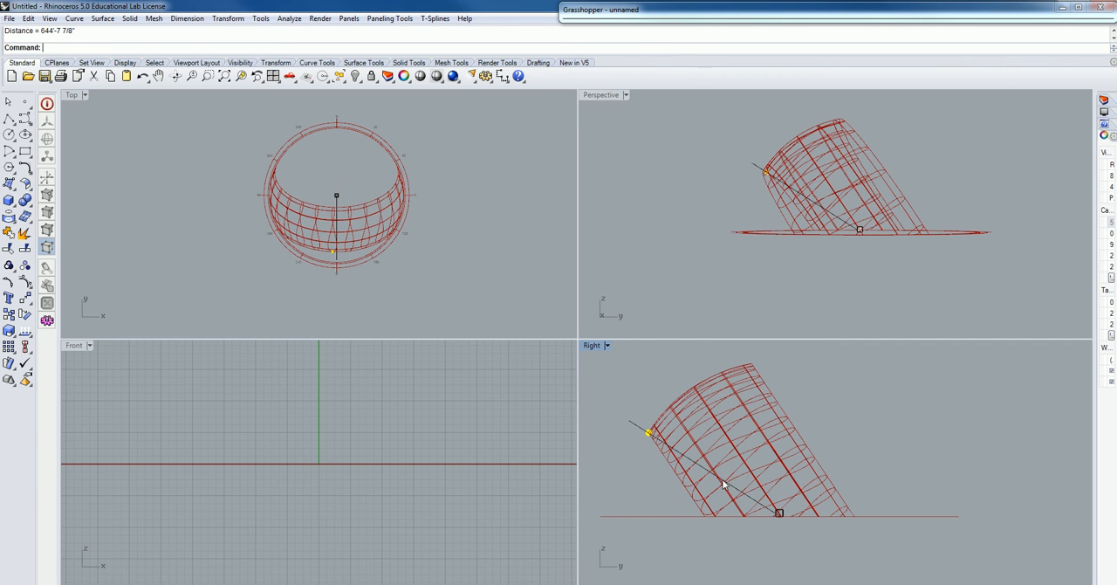
pyautogui.moveTo(348, 287)
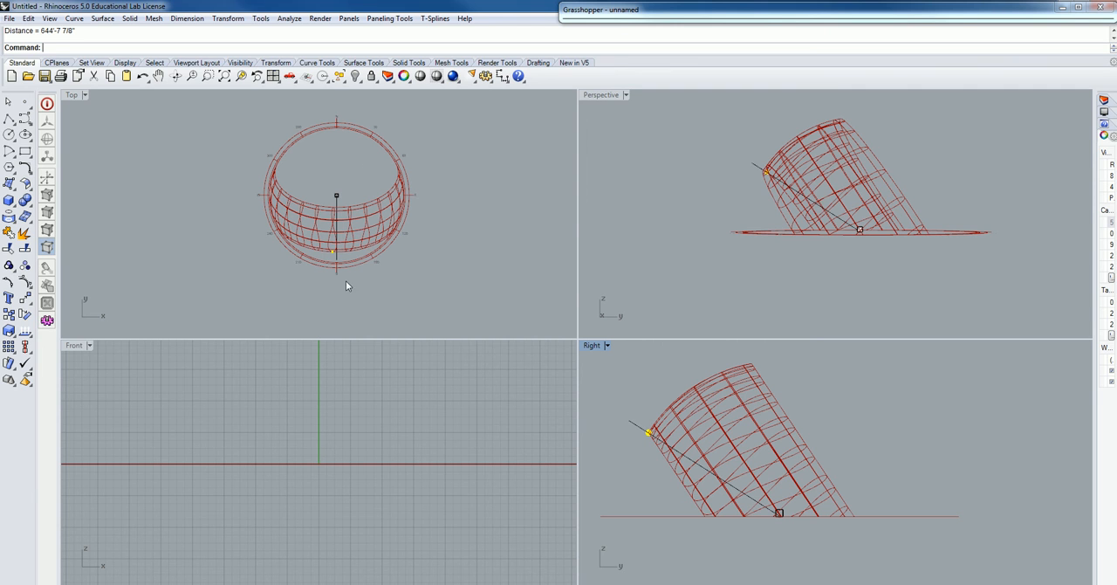
pyautogui.moveTo(713, 545)
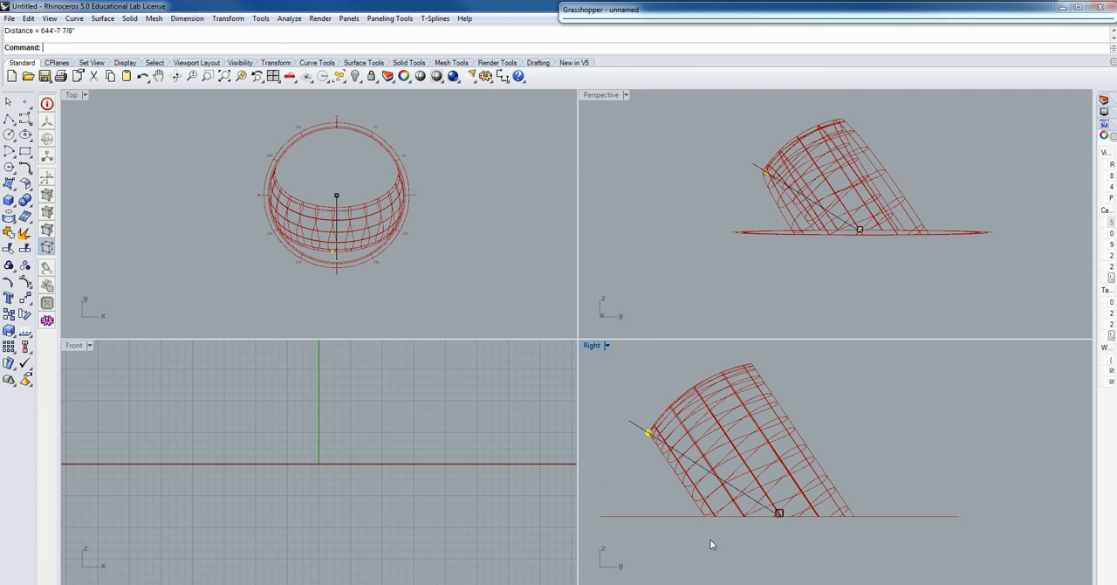
pyautogui.moveTo(705, 510)
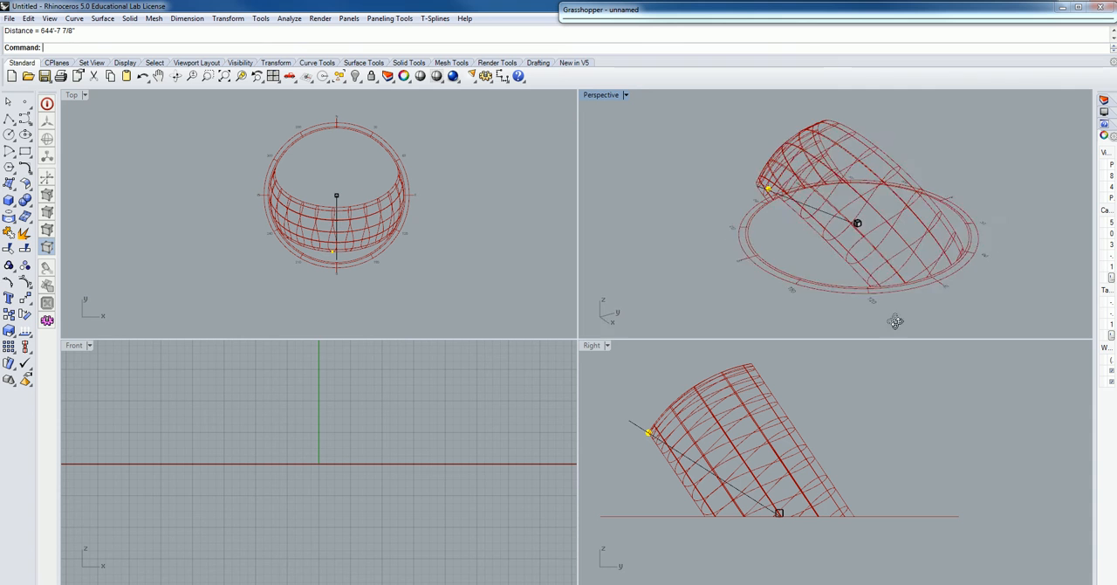
# Step: Orbit to look down on the dome, then zoom toward the box and its sun line
pyautogui.moveTo(895, 321); pyautogui.dragTo(967, 297)
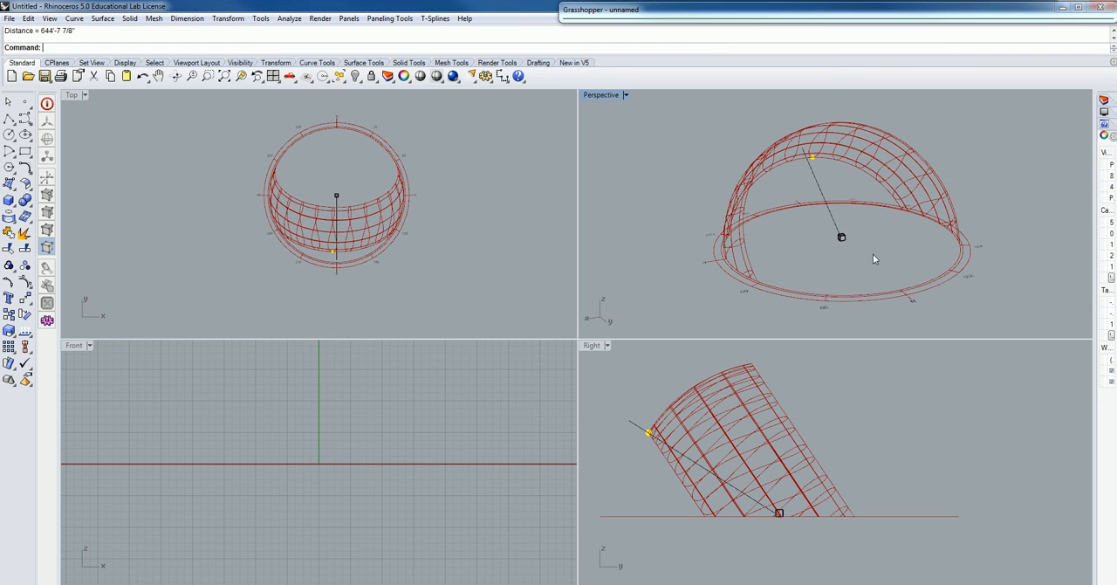
pyautogui.moveTo(841, 339)
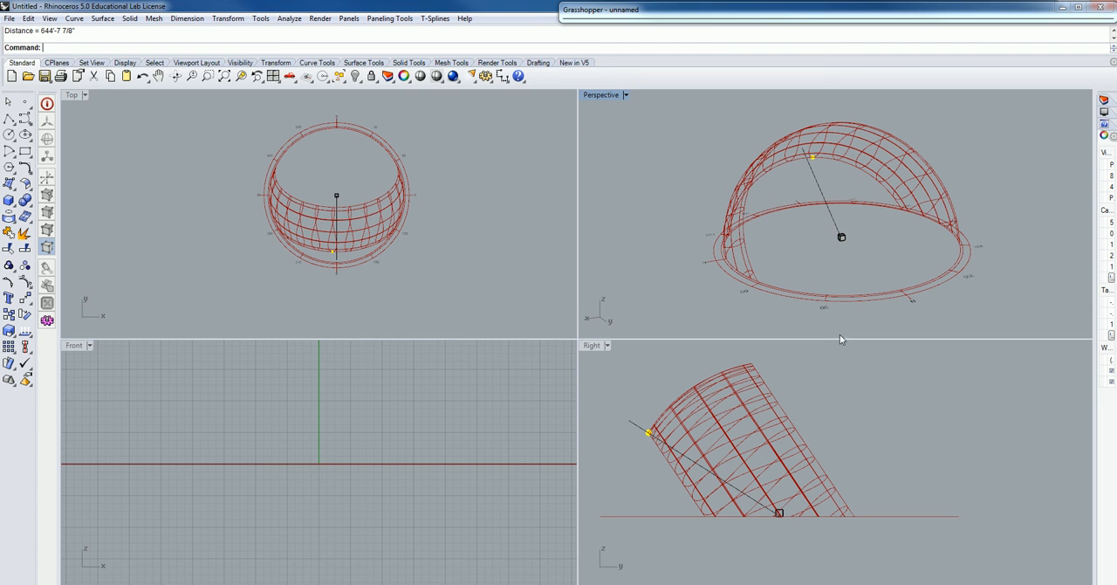
pyautogui.moveTo(856, 332)
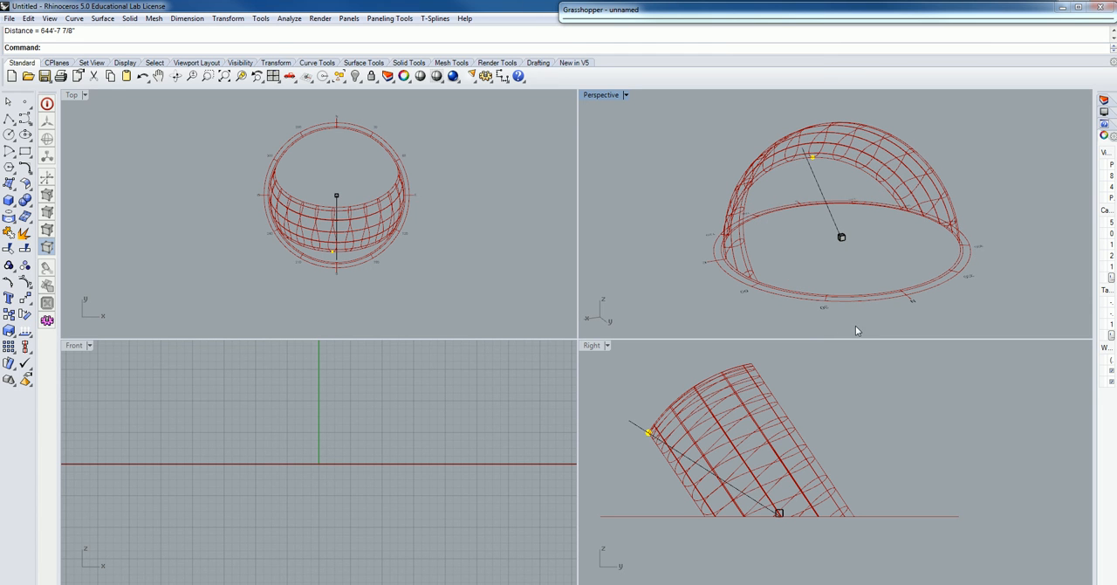
pyautogui.moveTo(269, 437)
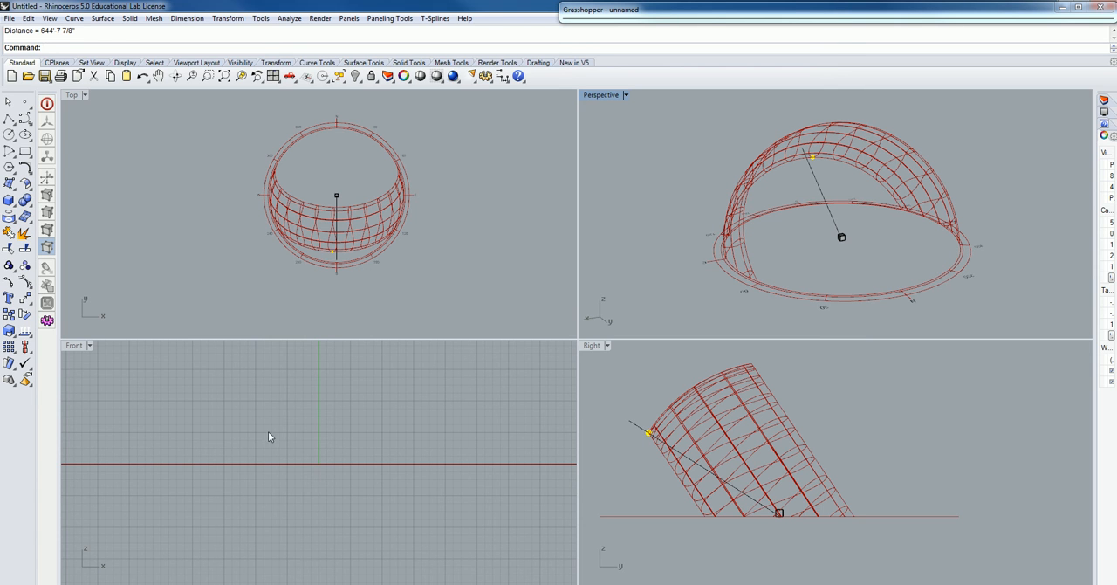
pyautogui.moveTo(271, 436)
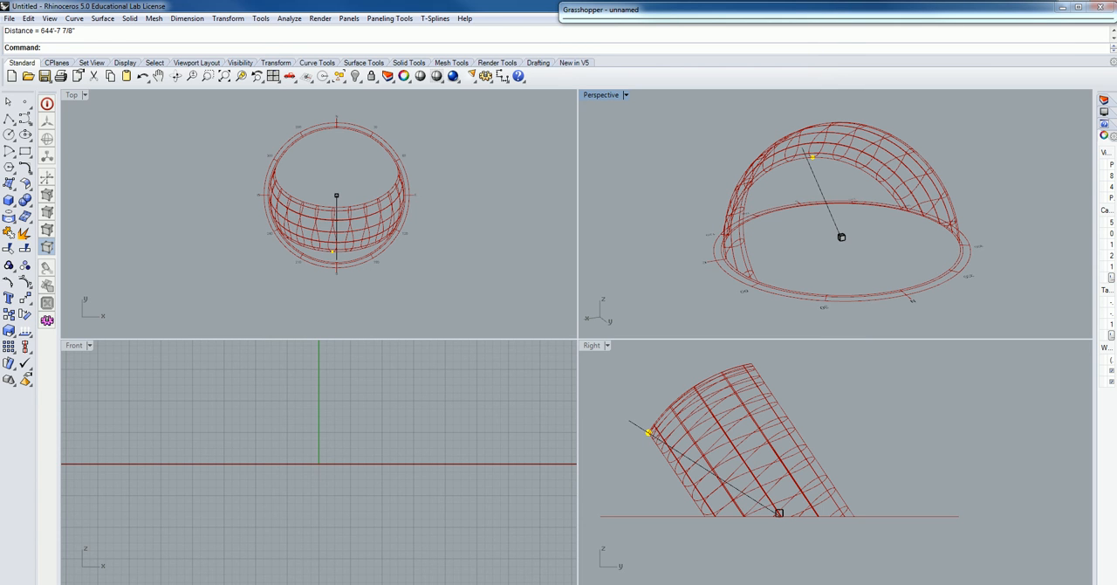
pyautogui.moveTo(910, 293)
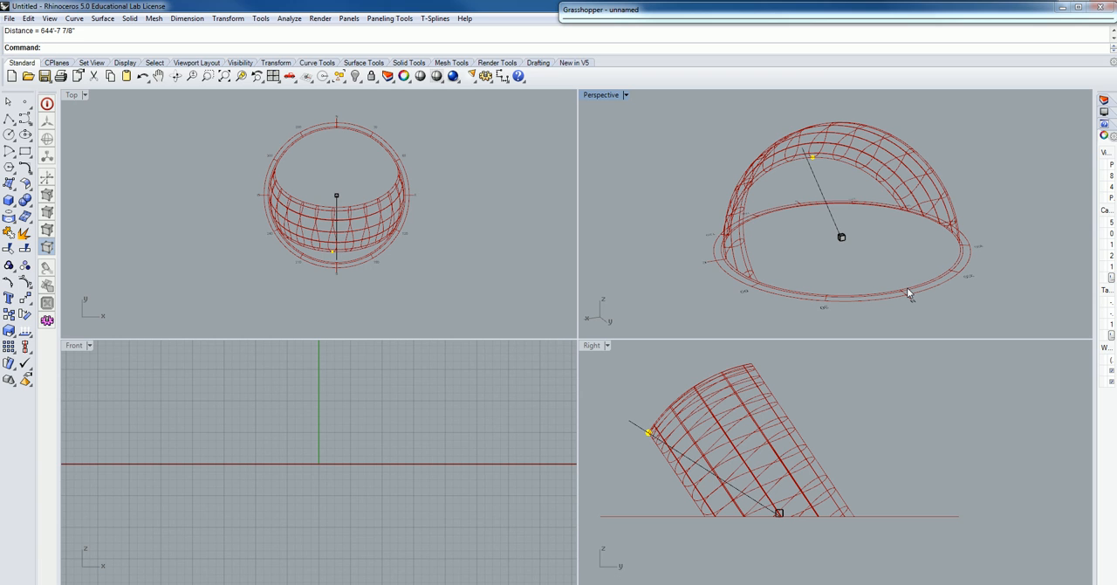
pyautogui.moveTo(899, 302)
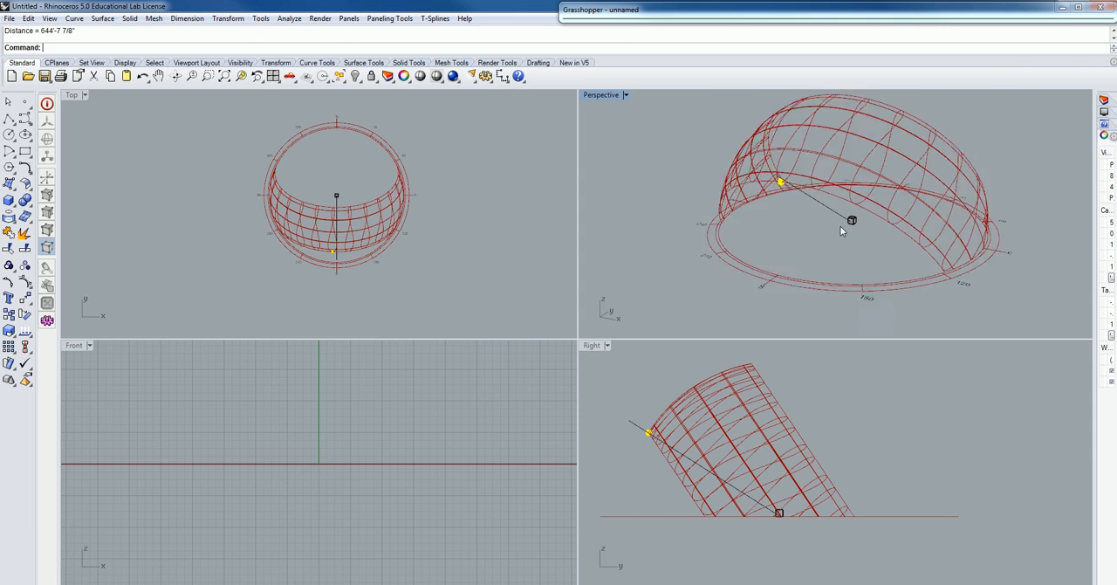
pyautogui.moveTo(852, 220); pyautogui.dragTo(857, 214)
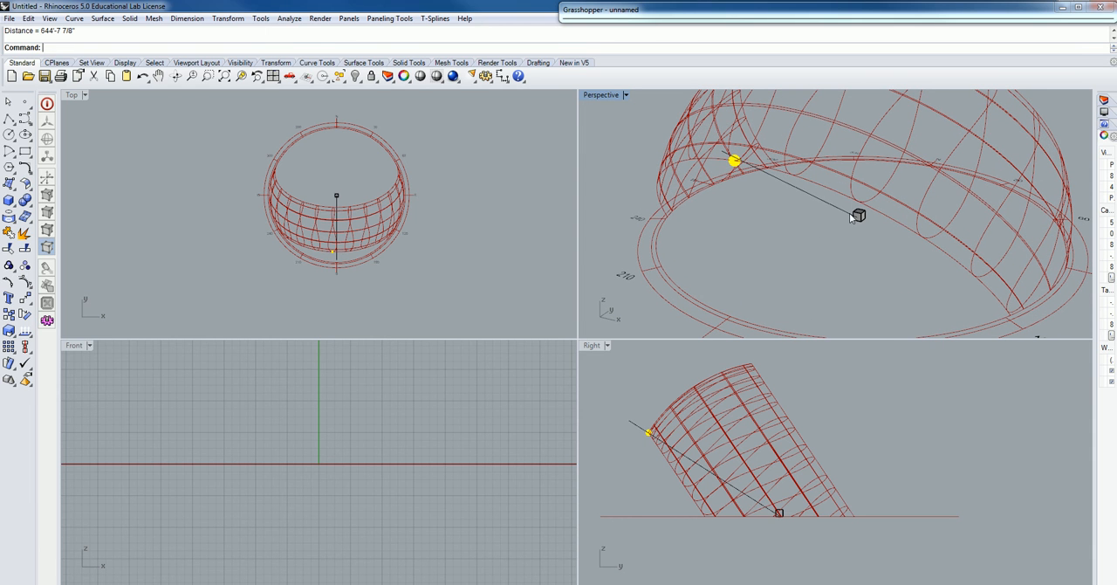
pyautogui.moveTo(854, 225)
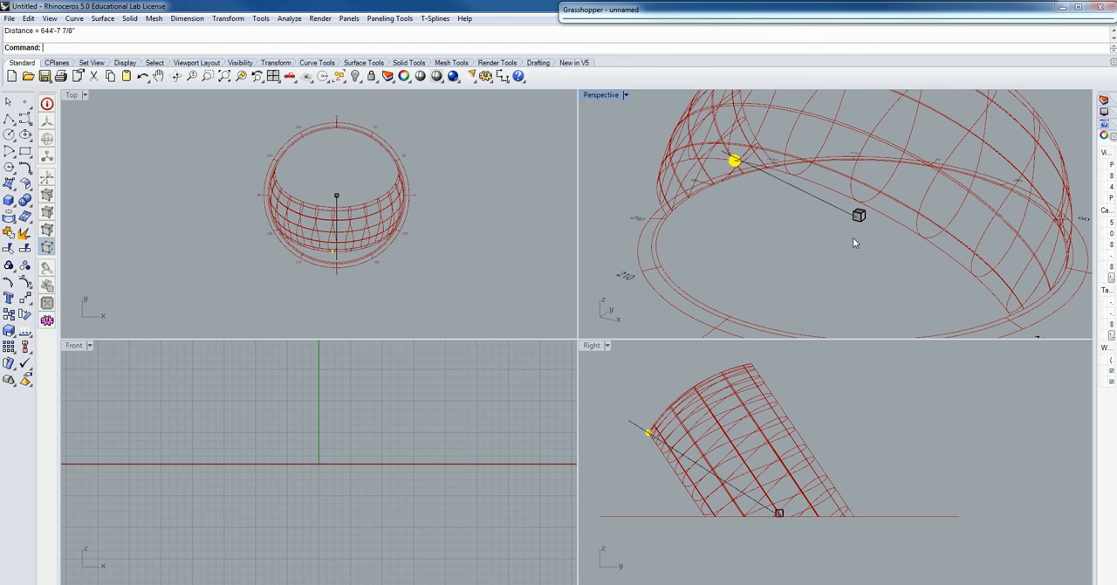
pyautogui.moveTo(871, 220)
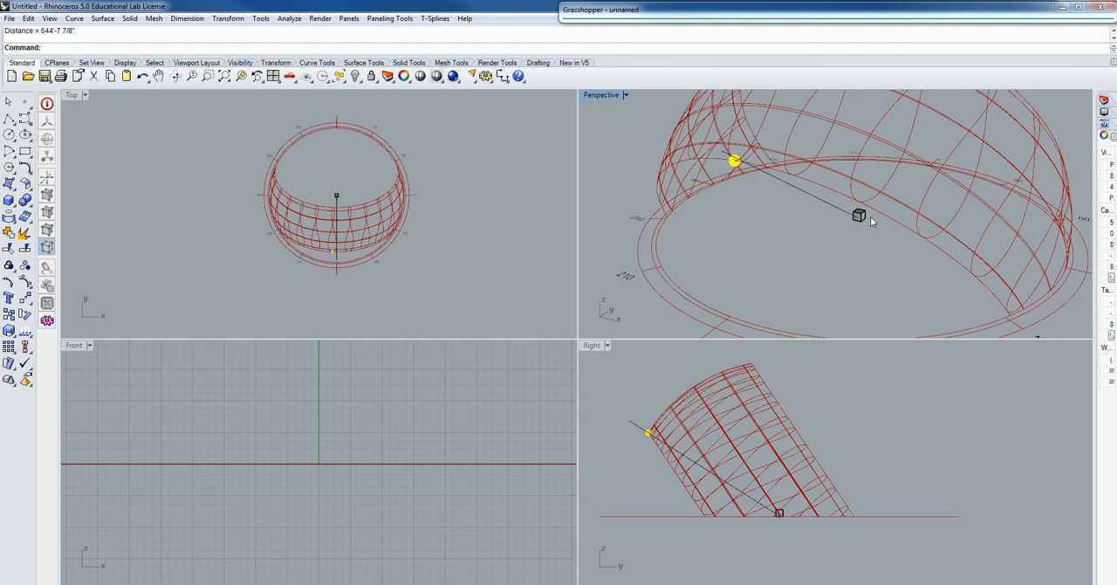
pyautogui.moveTo(858, 216)
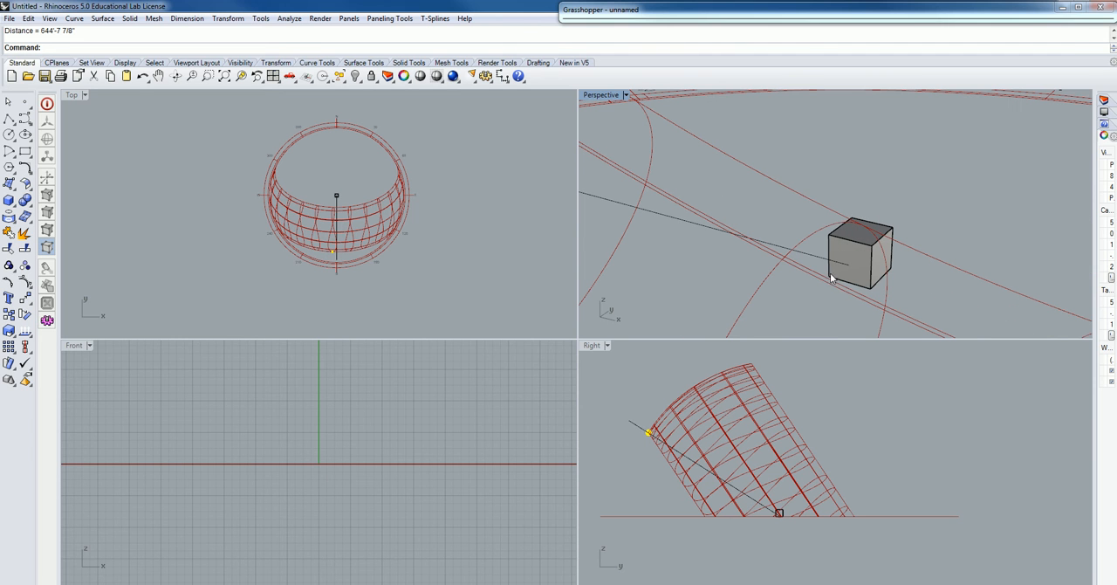
pyautogui.moveTo(837, 248)
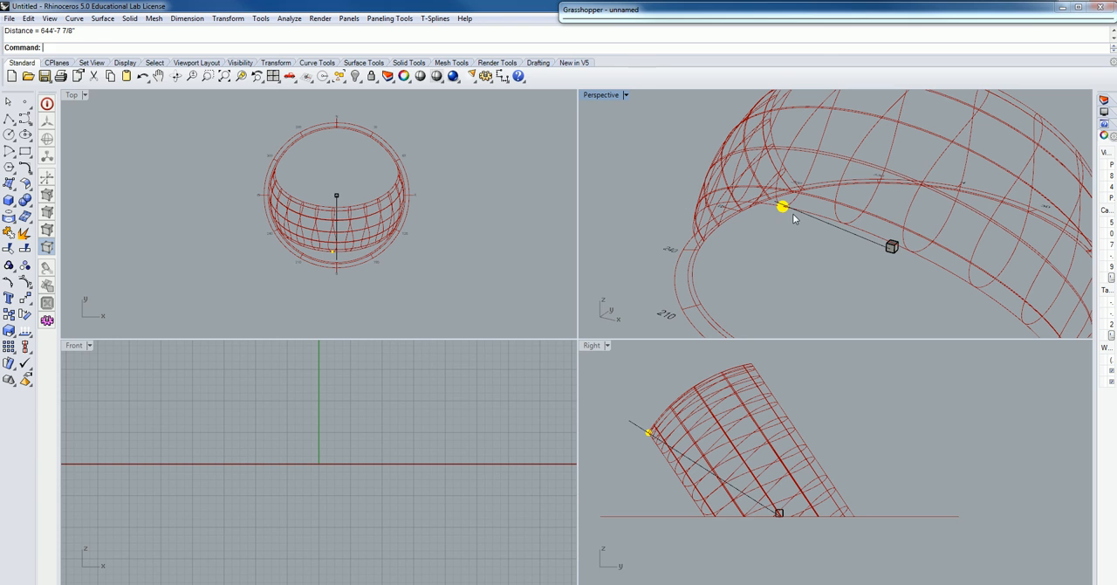
pyautogui.moveTo(929, 268)
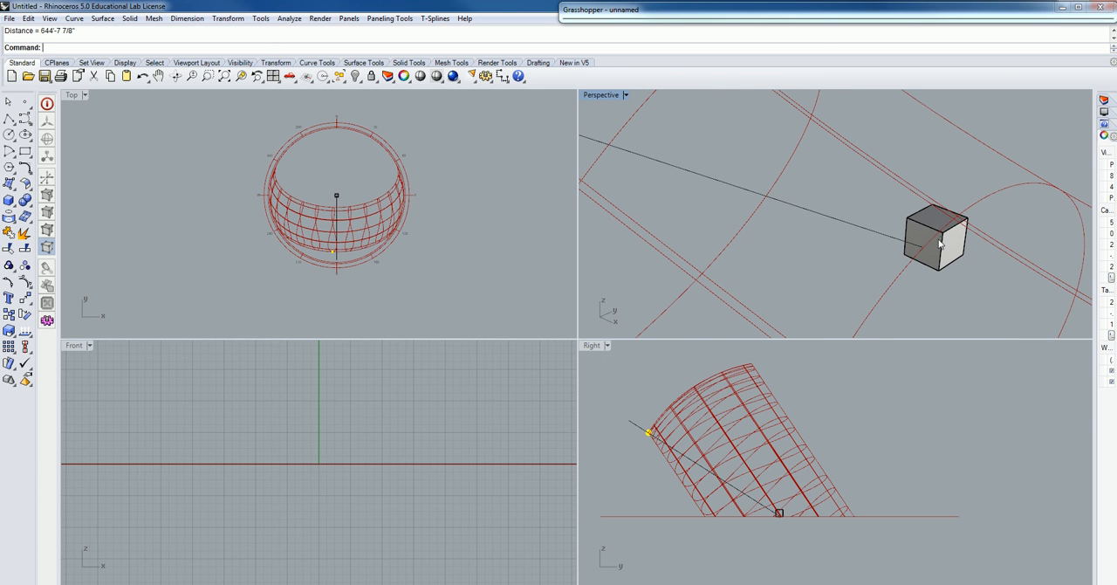
pyautogui.moveTo(964, 377)
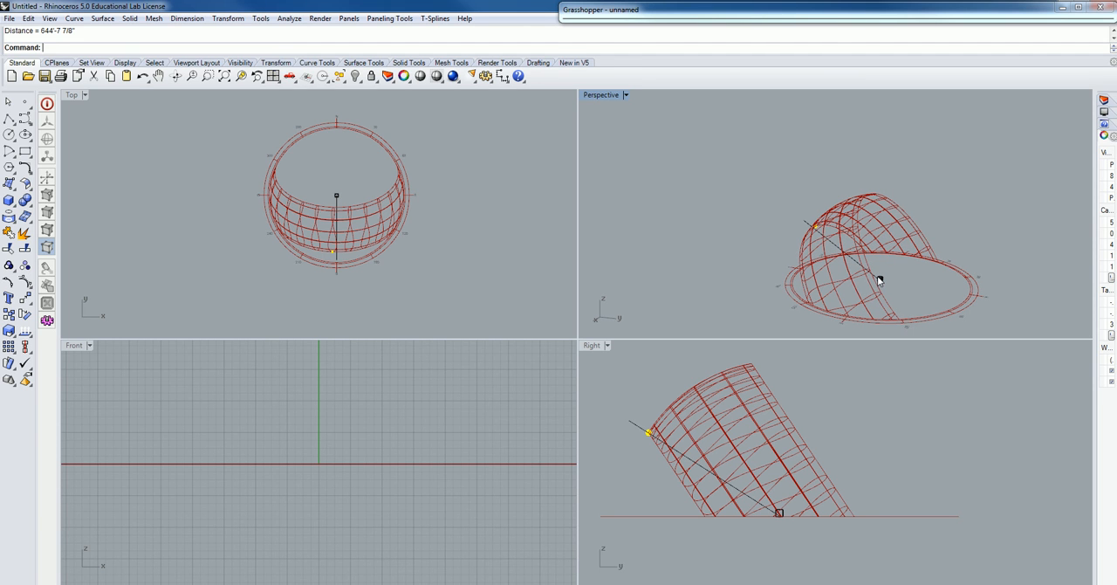
pyautogui.moveTo(905, 283)
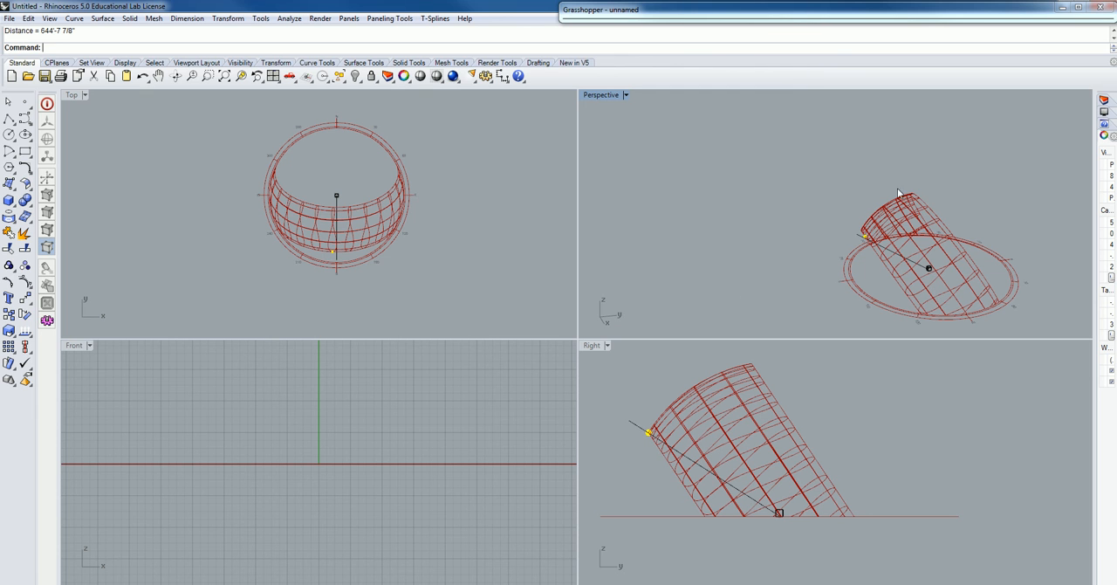
pyautogui.moveTo(1018, 293)
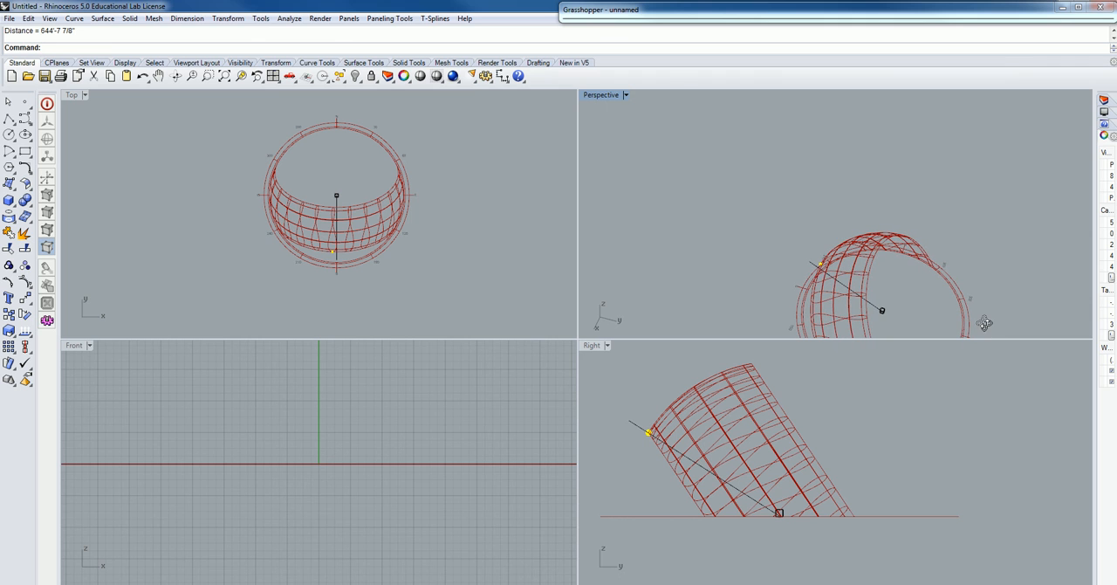
pyautogui.moveTo(962, 255)
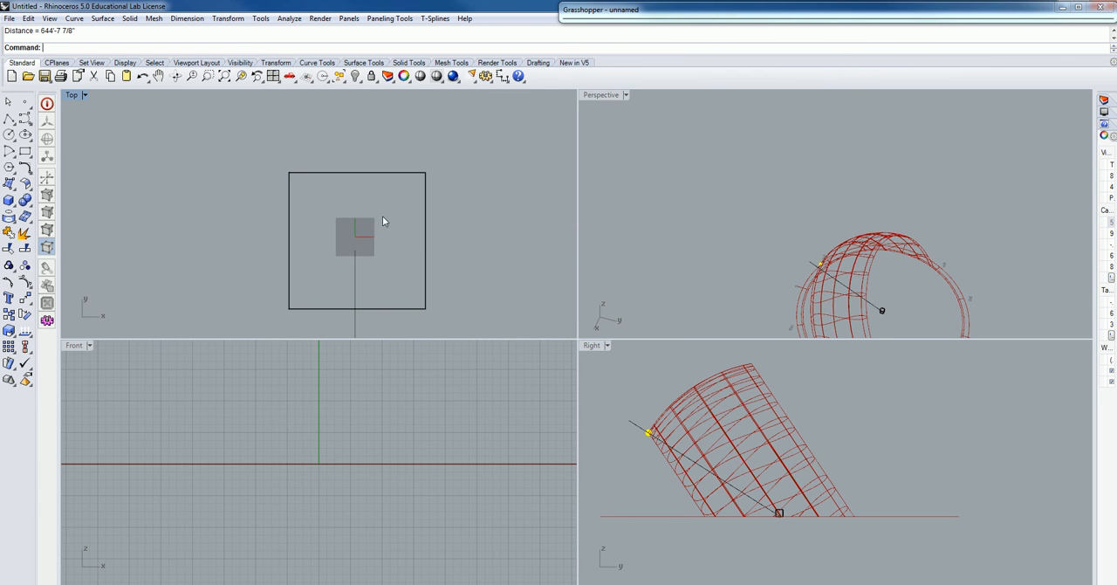
pyautogui.moveTo(356, 227)
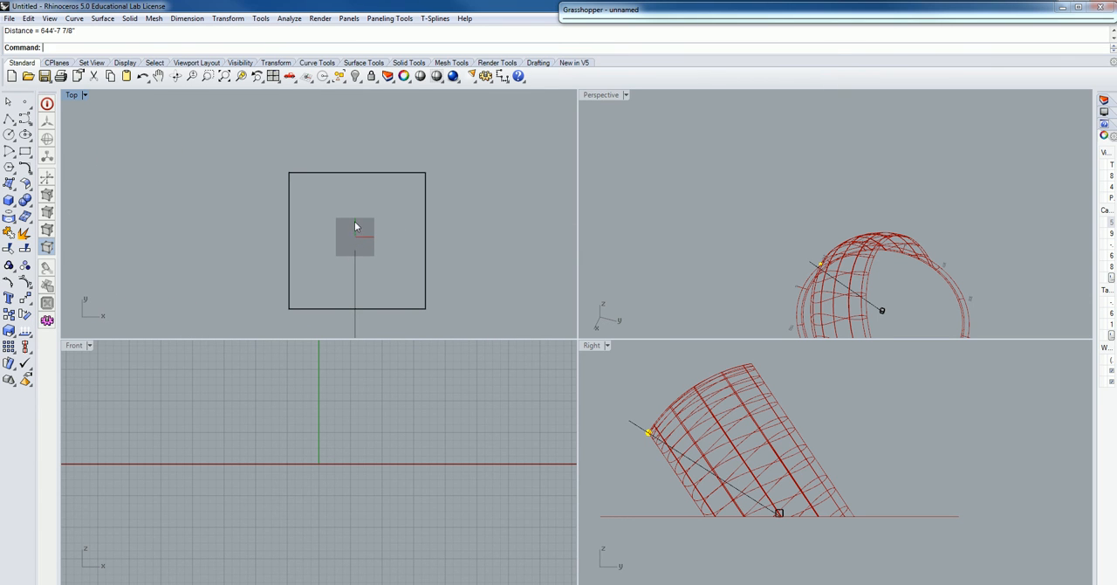
pyautogui.moveTo(359, 244)
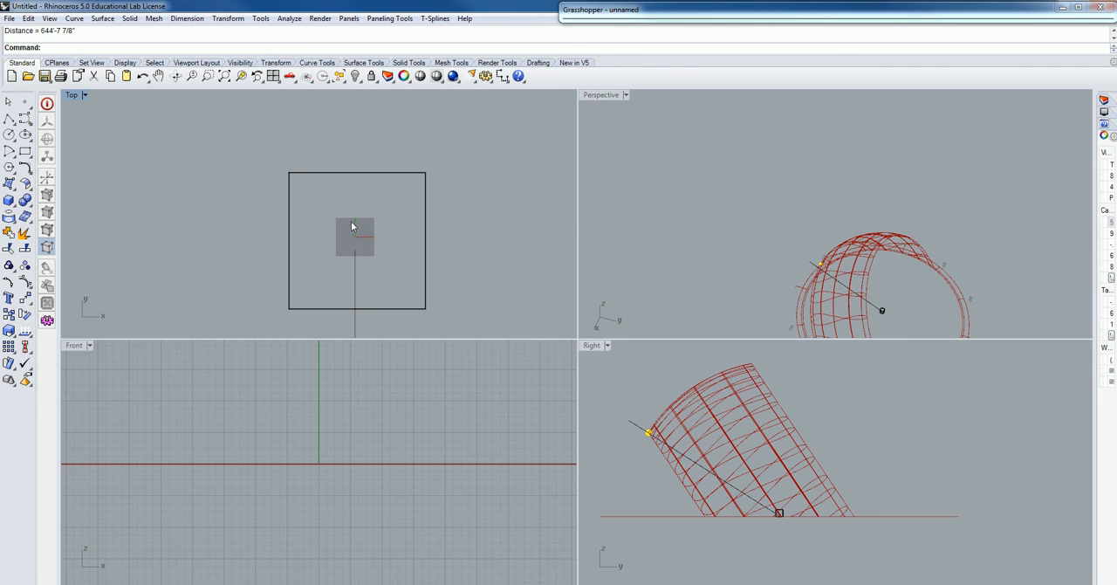
pyautogui.moveTo(471, 309)
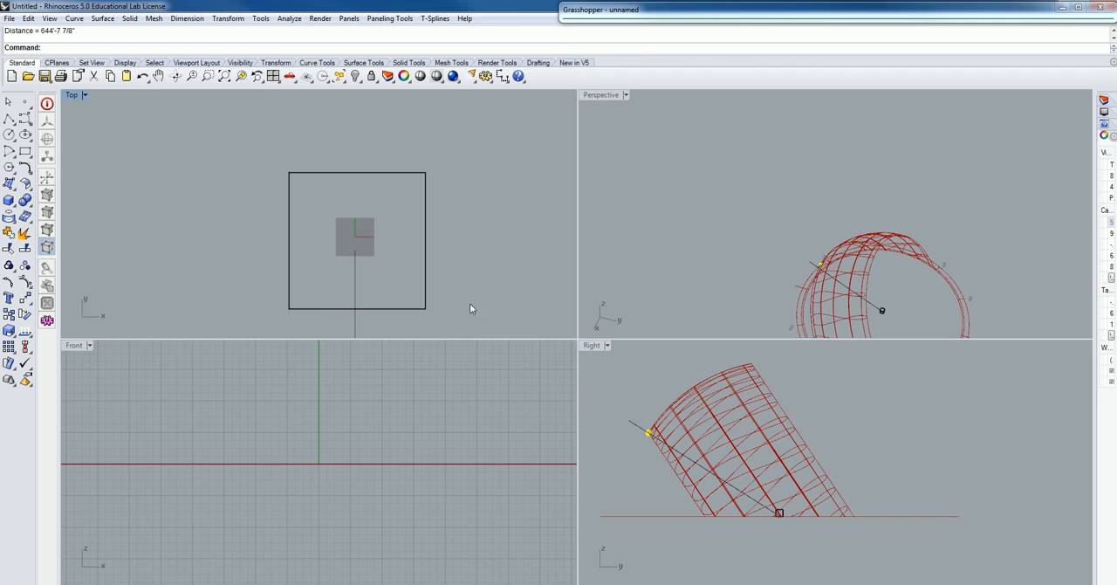
pyautogui.moveTo(948, 262)
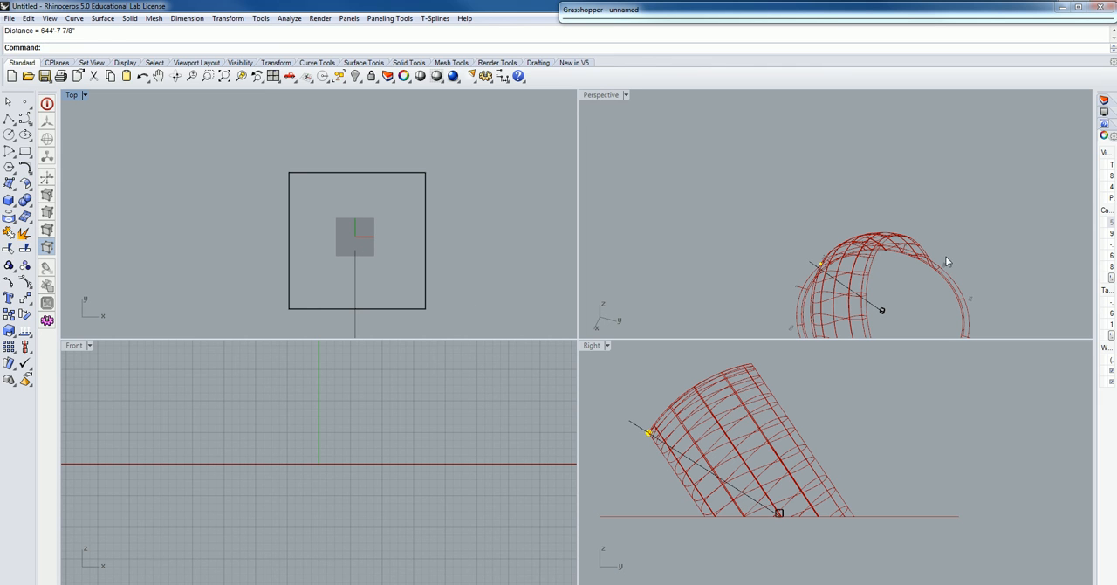